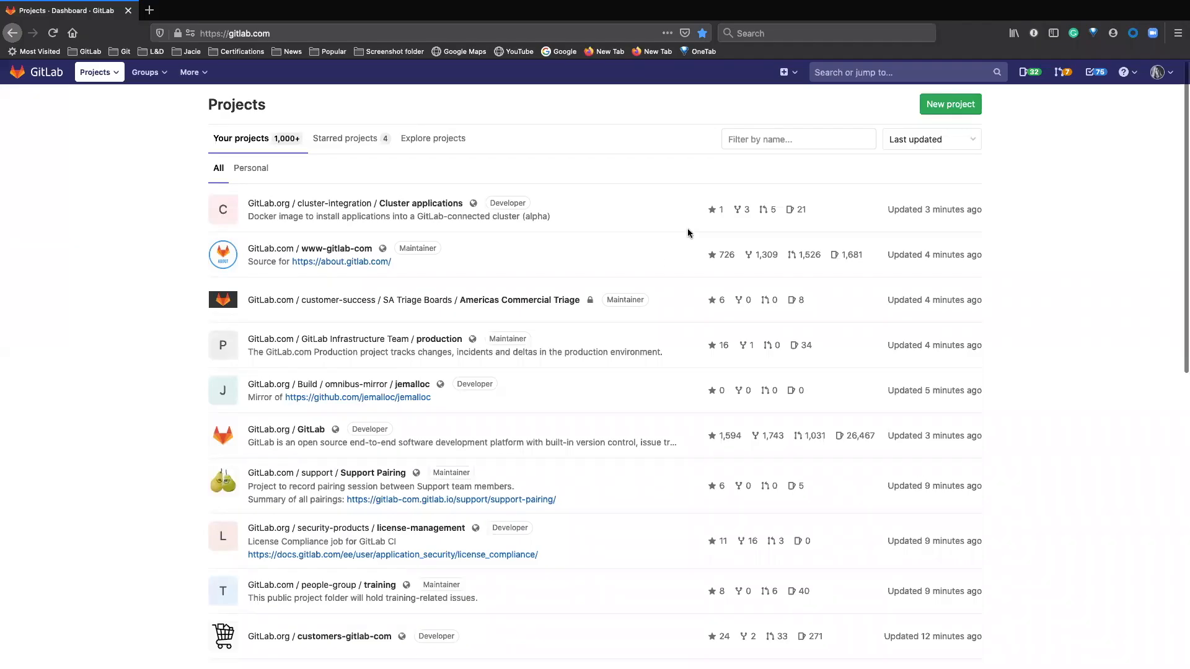
mouse_move(1025, 128)
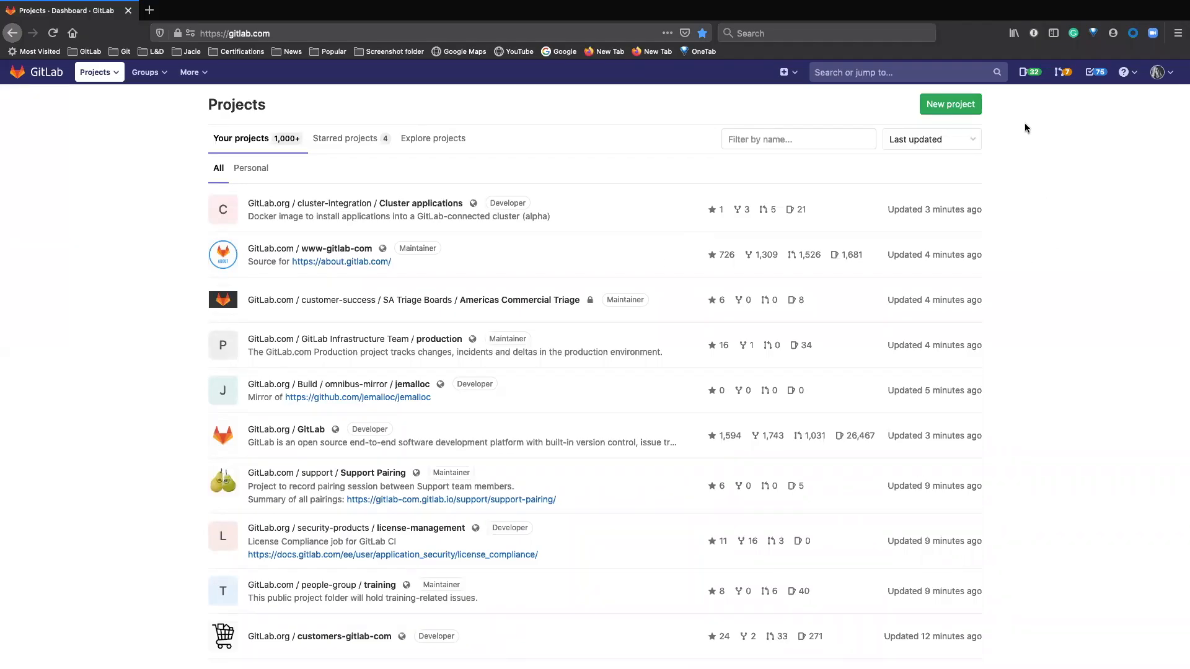
mouse_move(1024, 114)
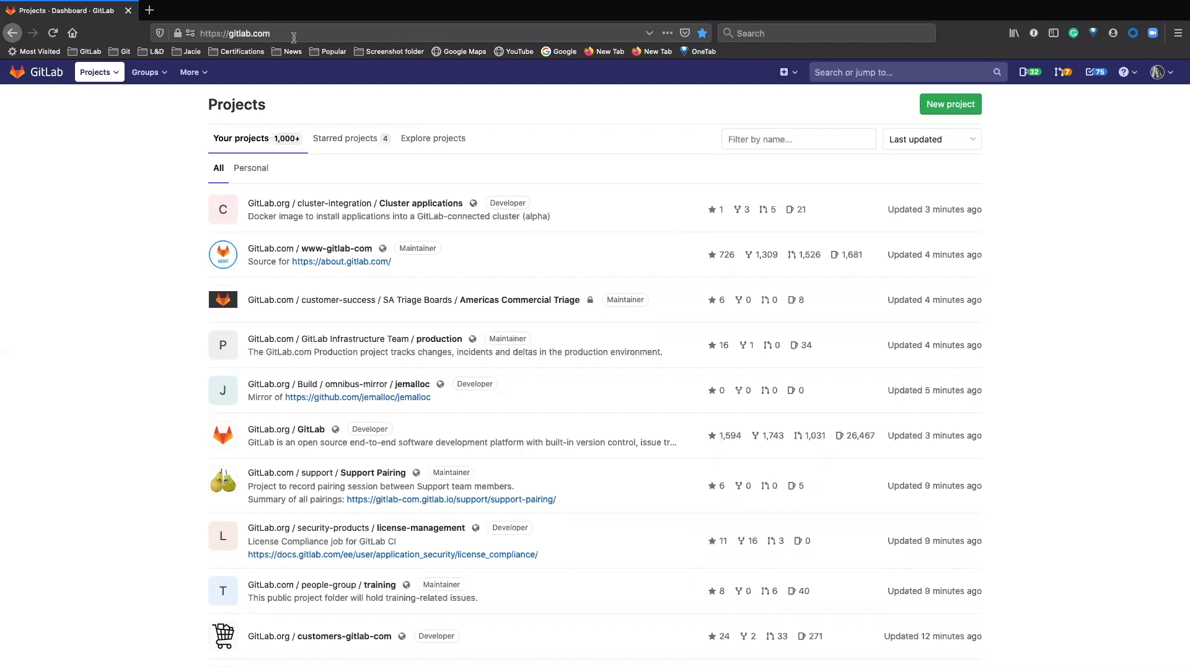
mouse_move(1052, 97)
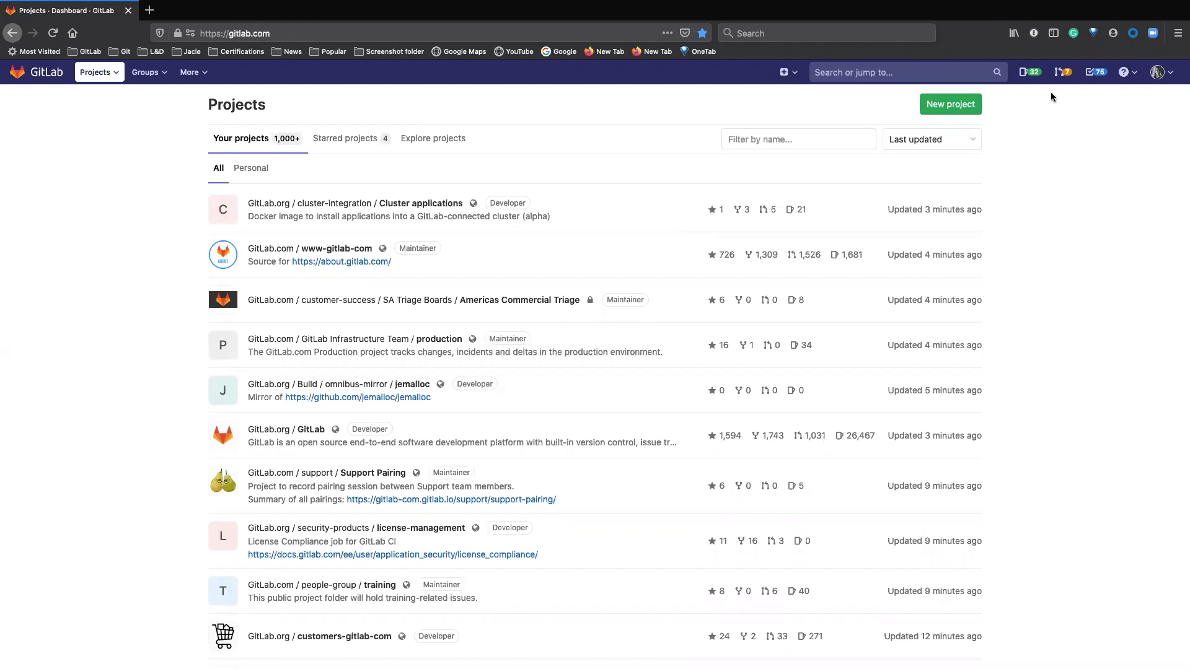
mouse_move(1095, 72)
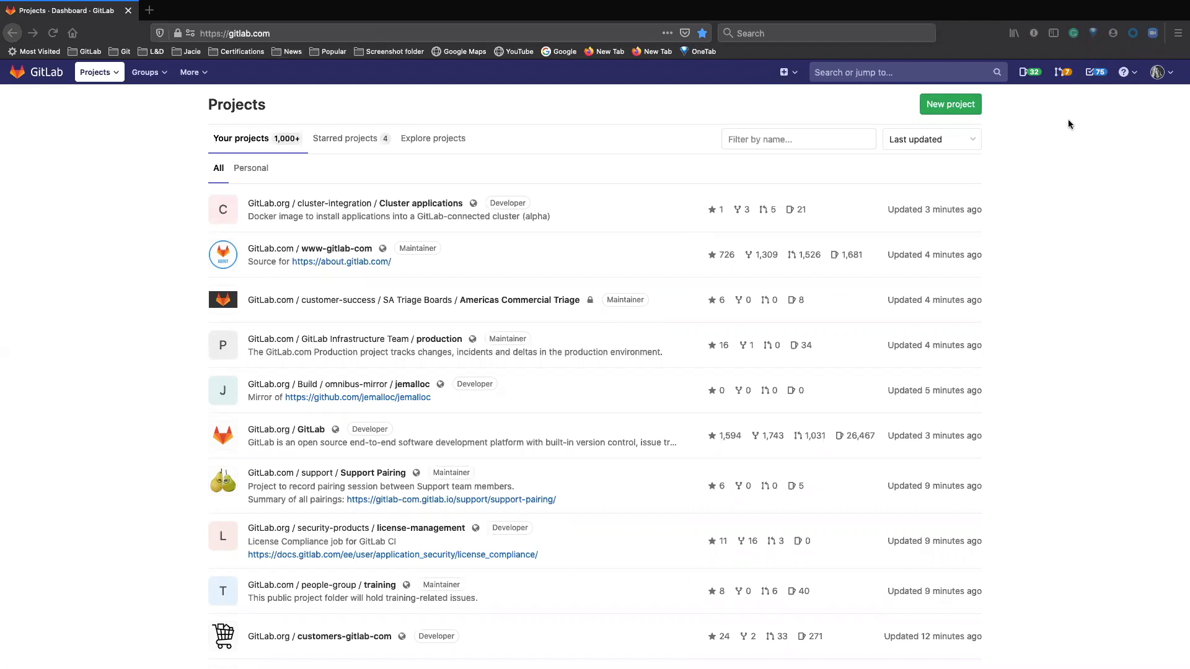
mouse_move(1029, 72)
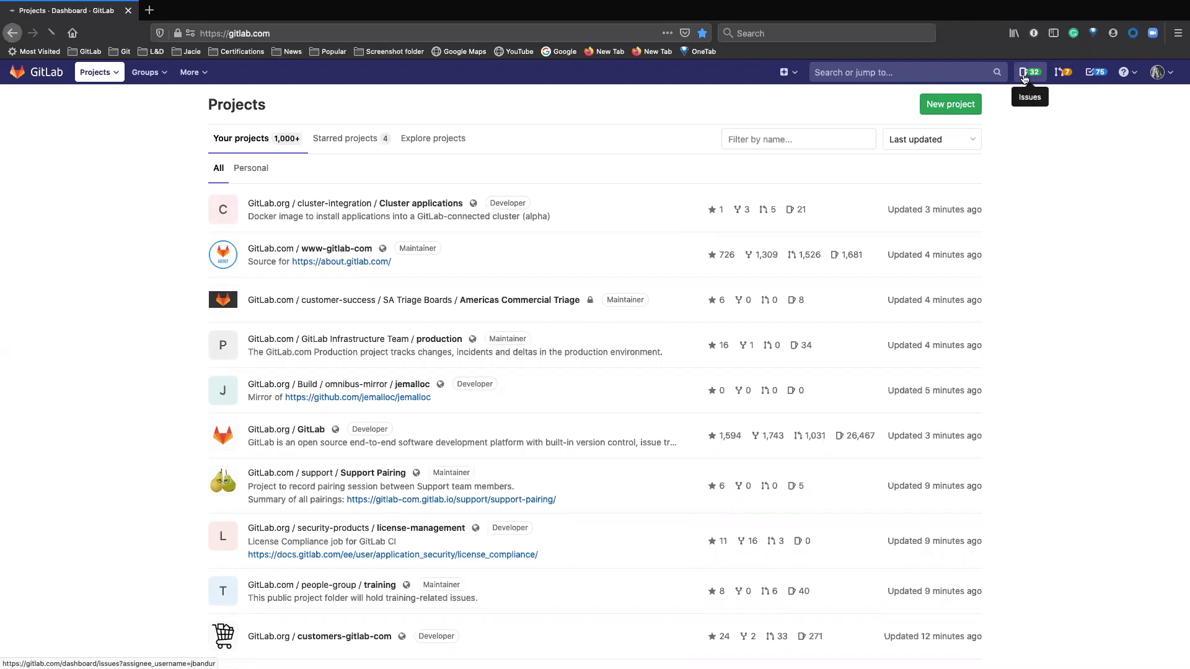
Step: Open the Issues dashboard showing your 32 open assigned issues
click(1029, 72)
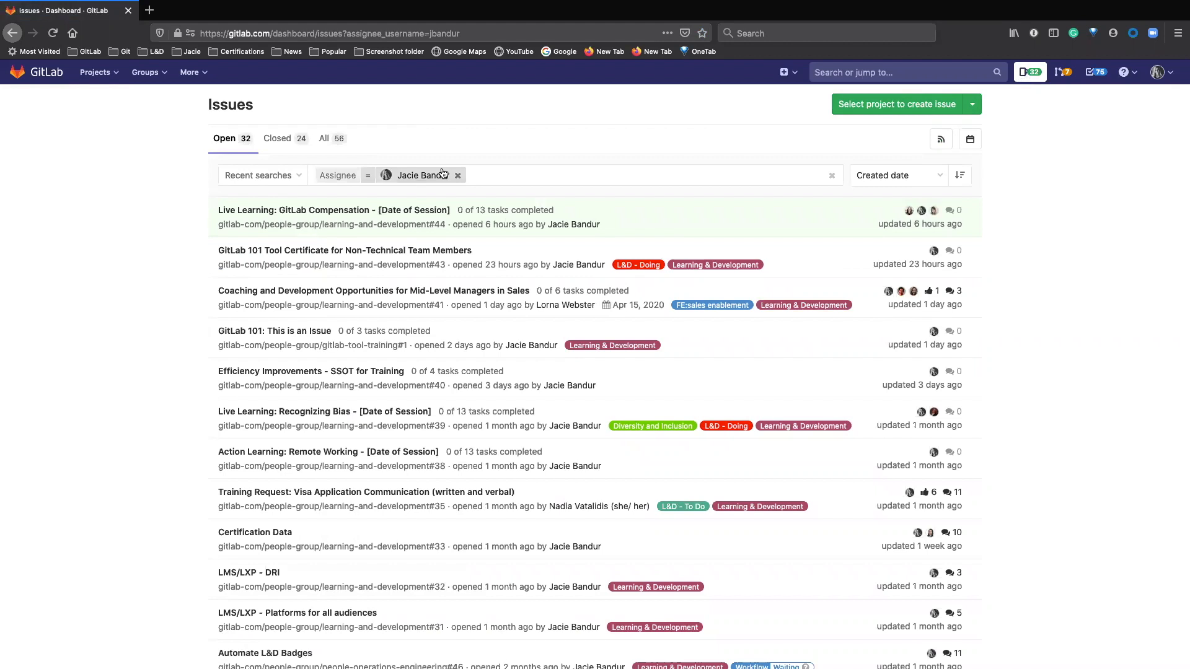
mouse_move(354, 183)
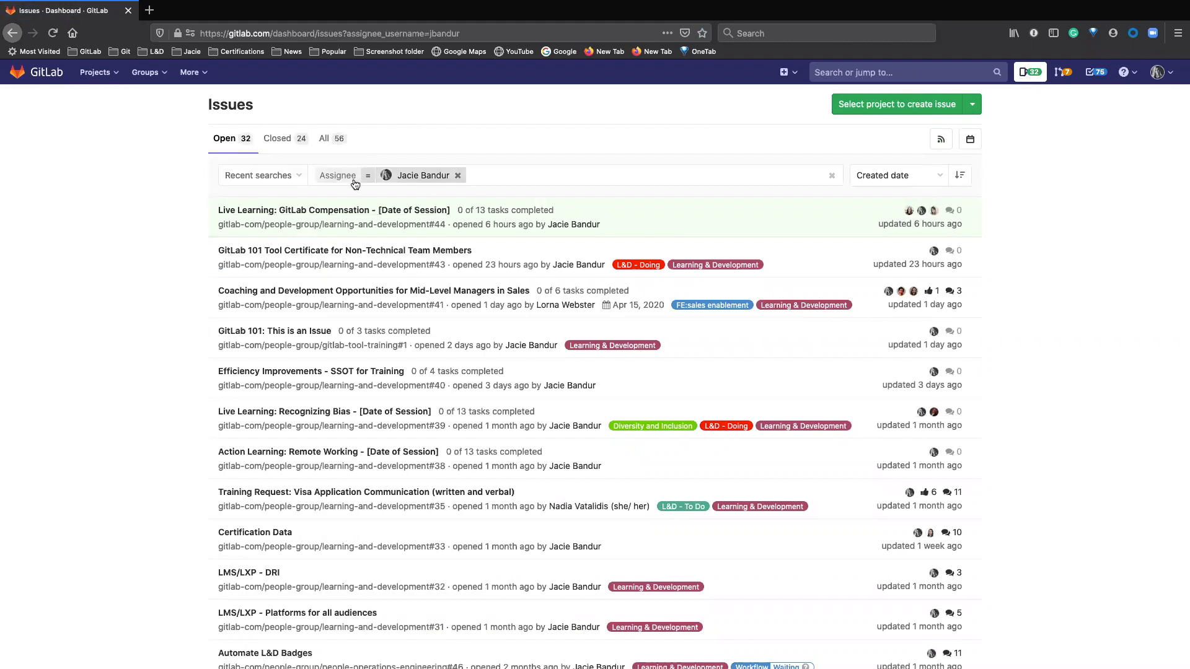
mouse_move(635, 226)
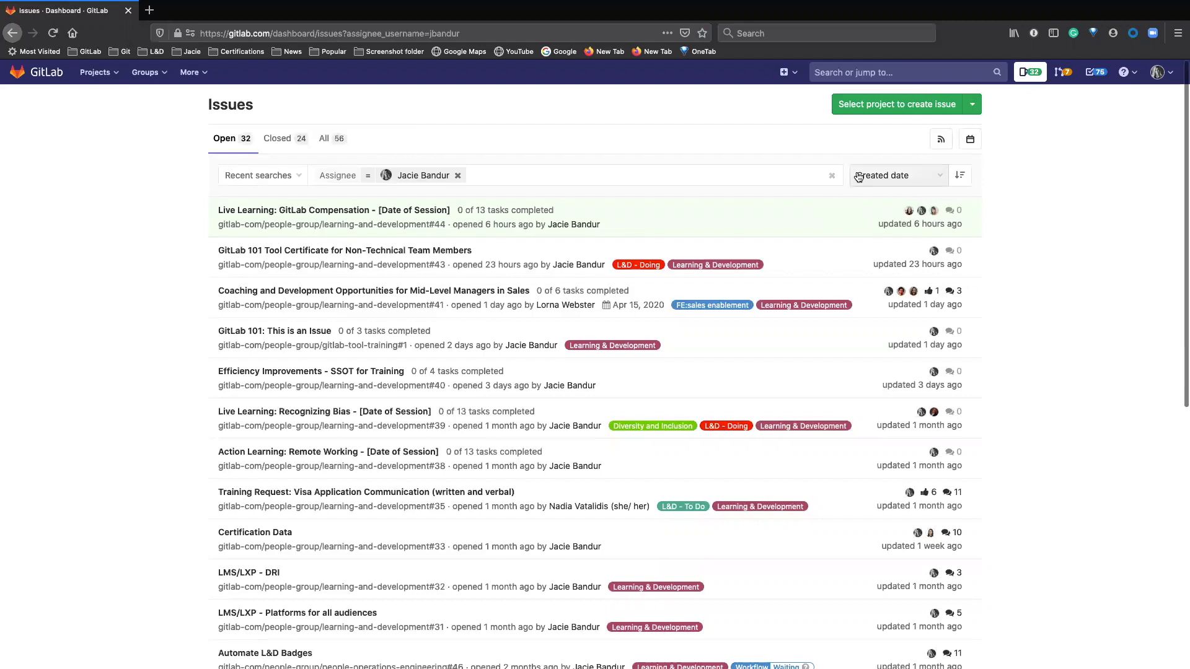
Step: Remove the assignee filter and search issues for the exact phrase "gitlab compensation training"
click(456, 176)
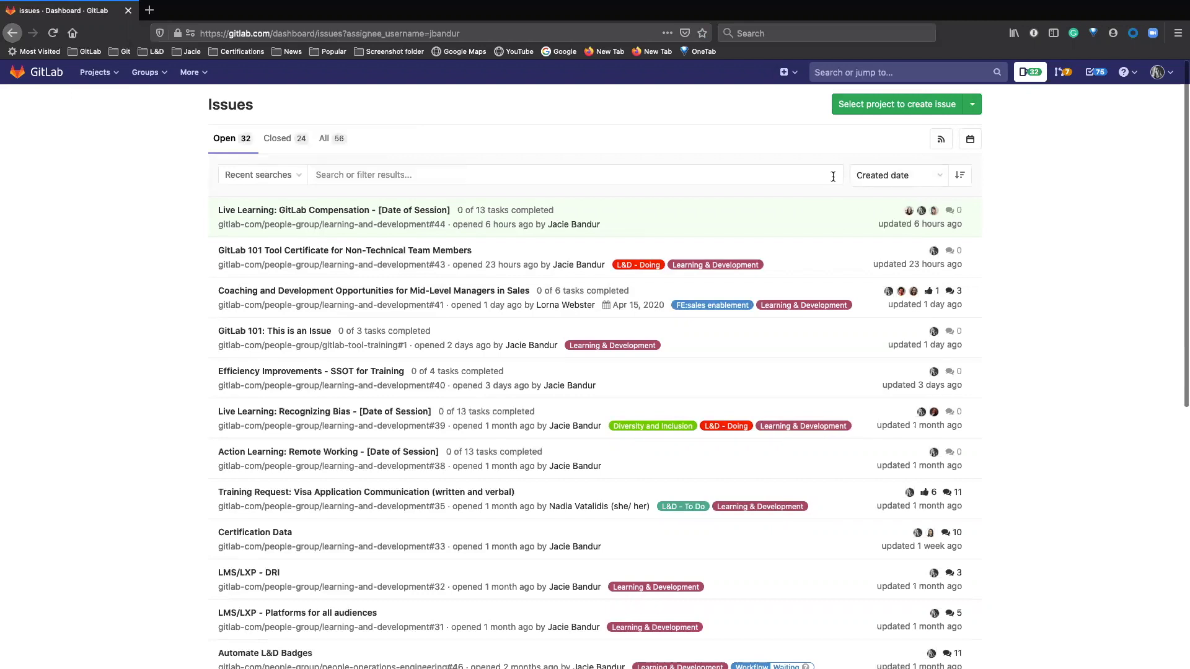
click(456, 174)
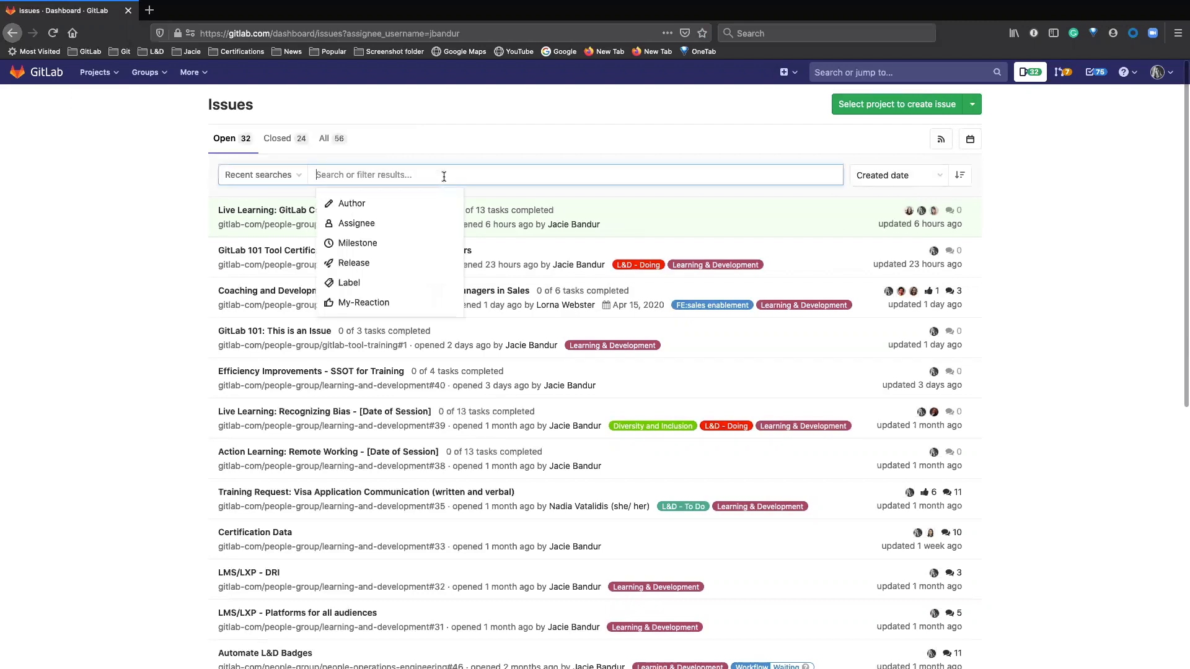
text(")
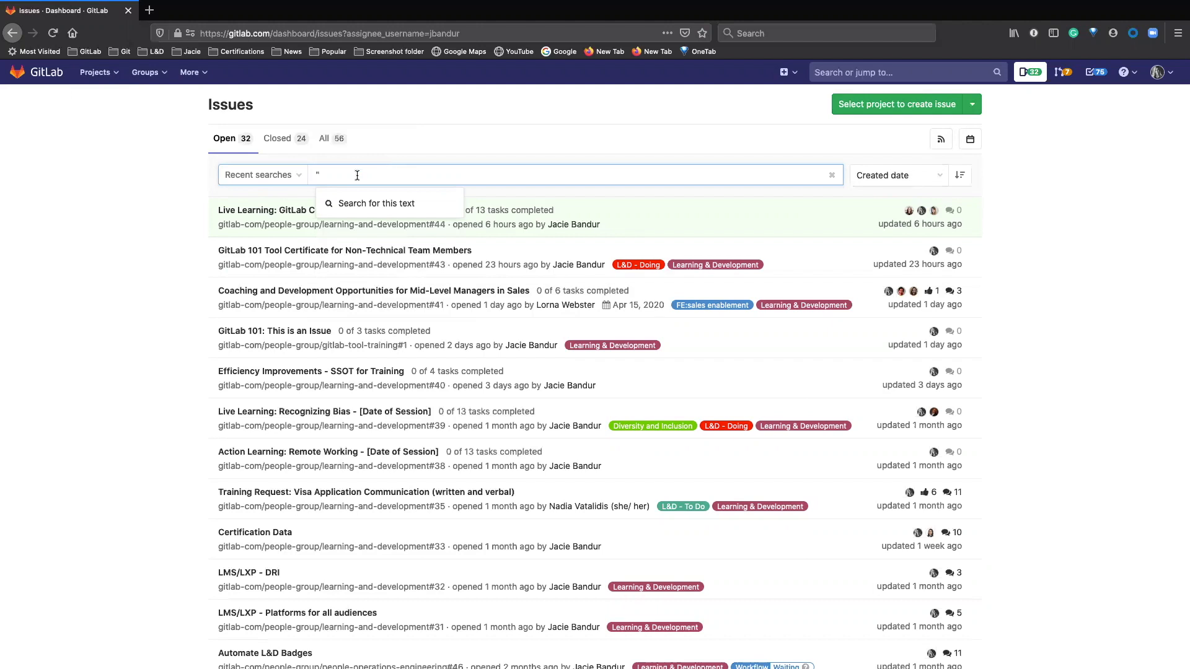
text(gitlab)
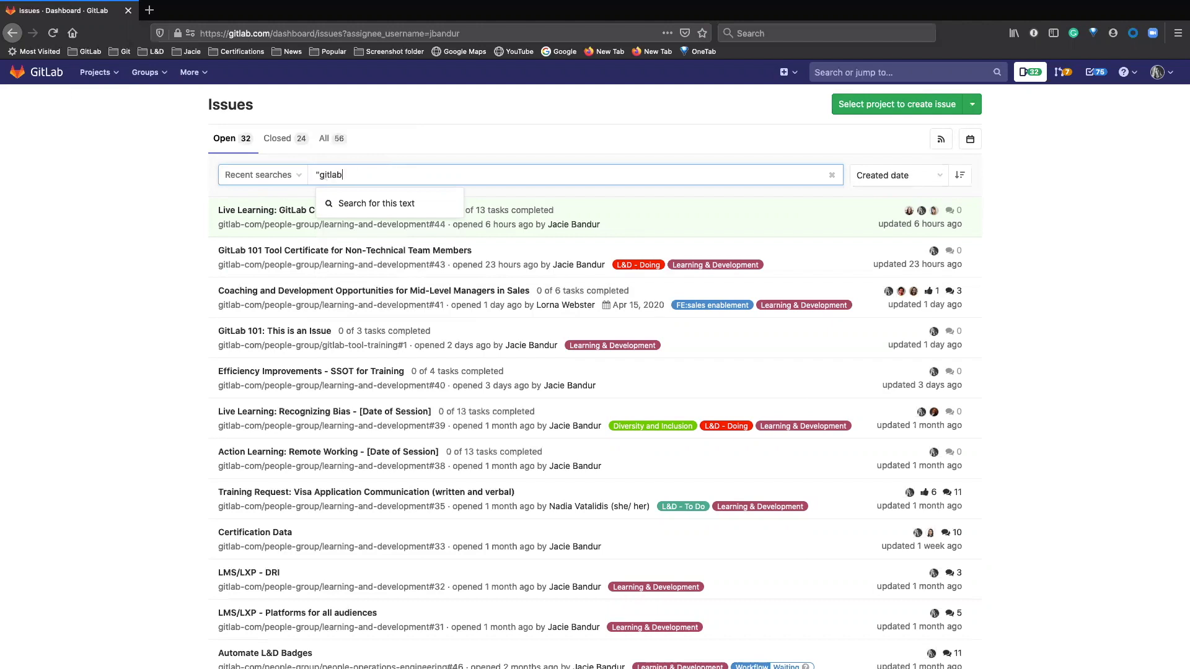
text(compensation training)
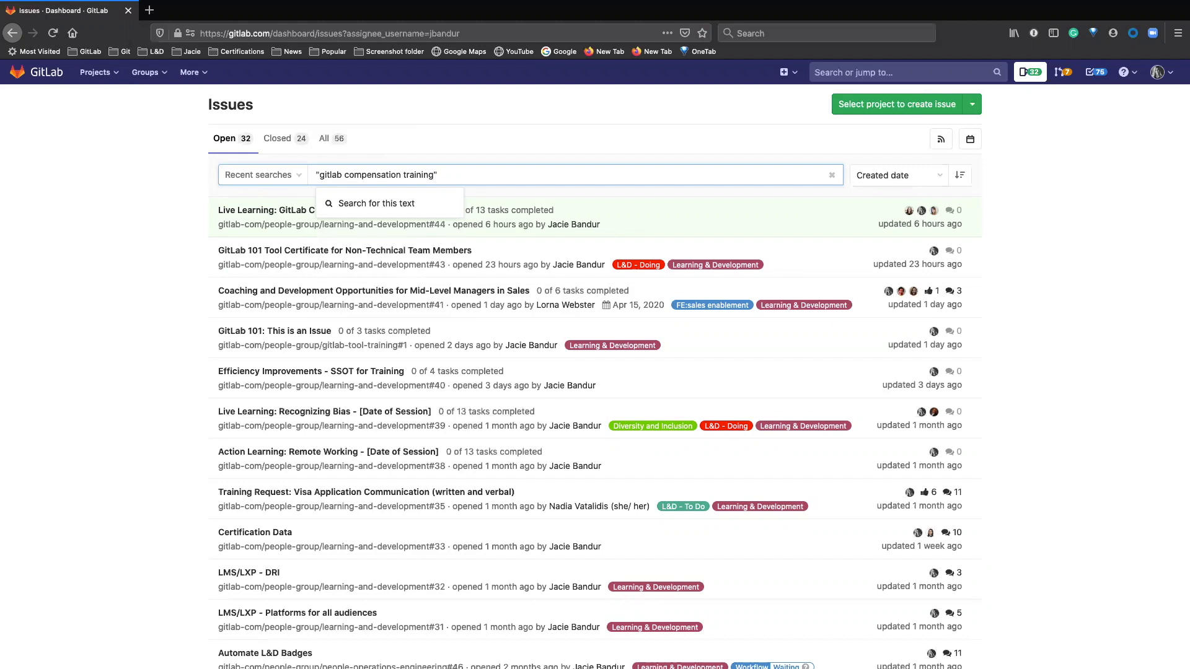
click(436, 175)
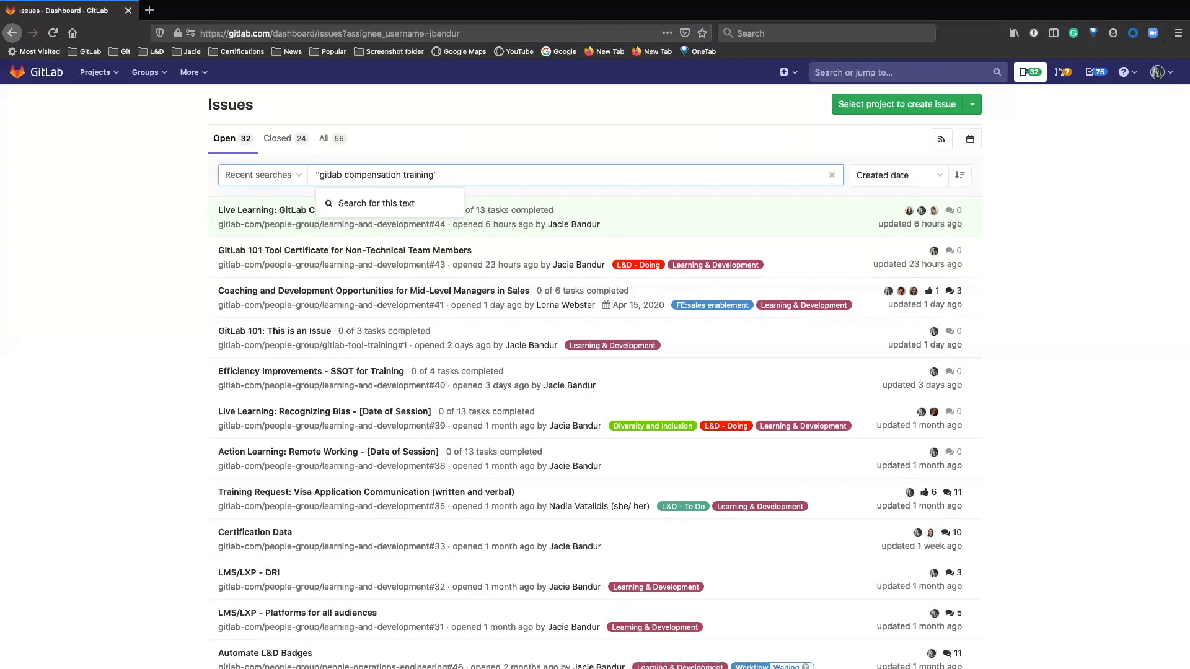
click(439, 175)
text(")
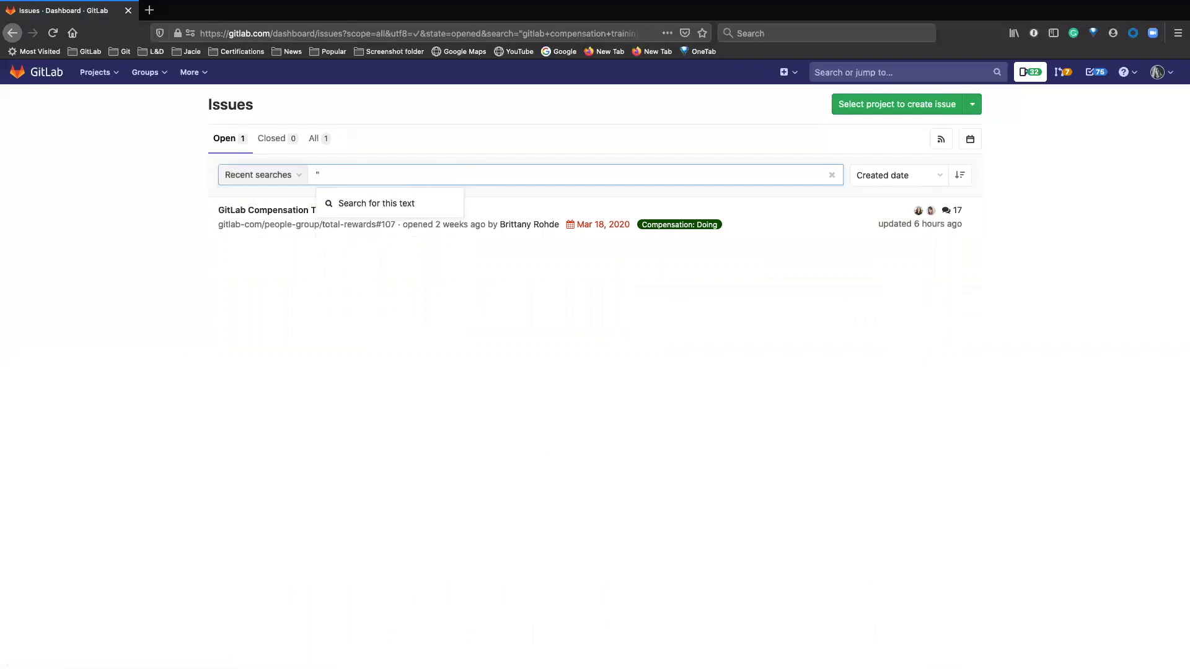
Step: Search issues for the quoted phrase "live learning"
text(live learning")
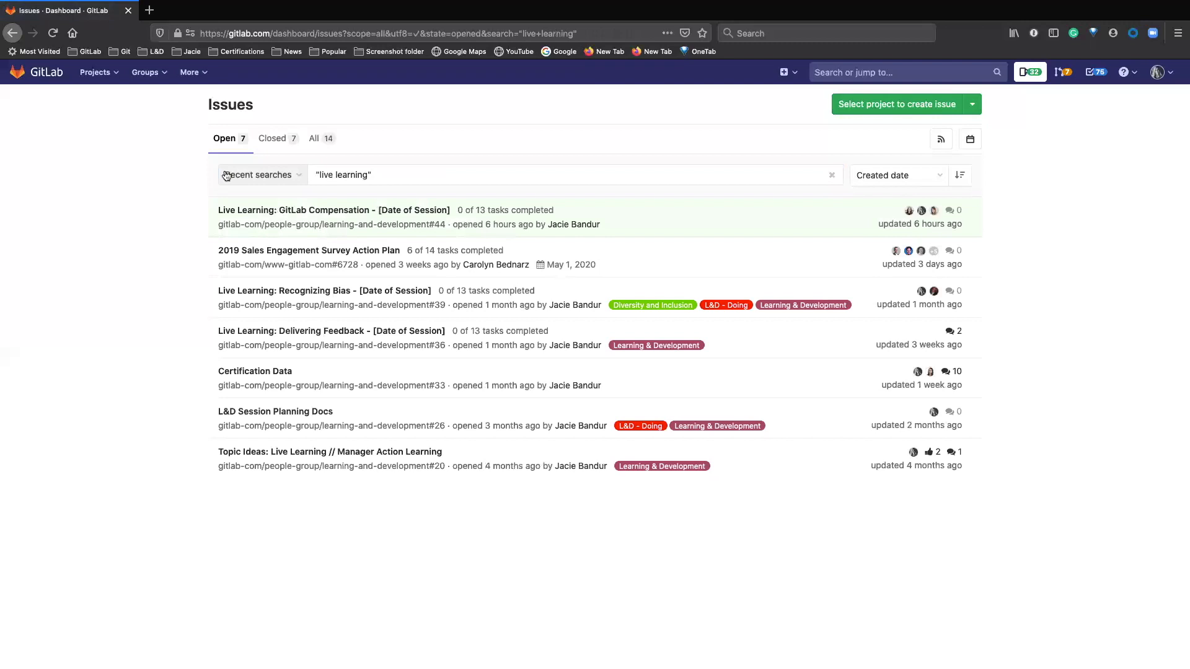
mouse_move(261, 280)
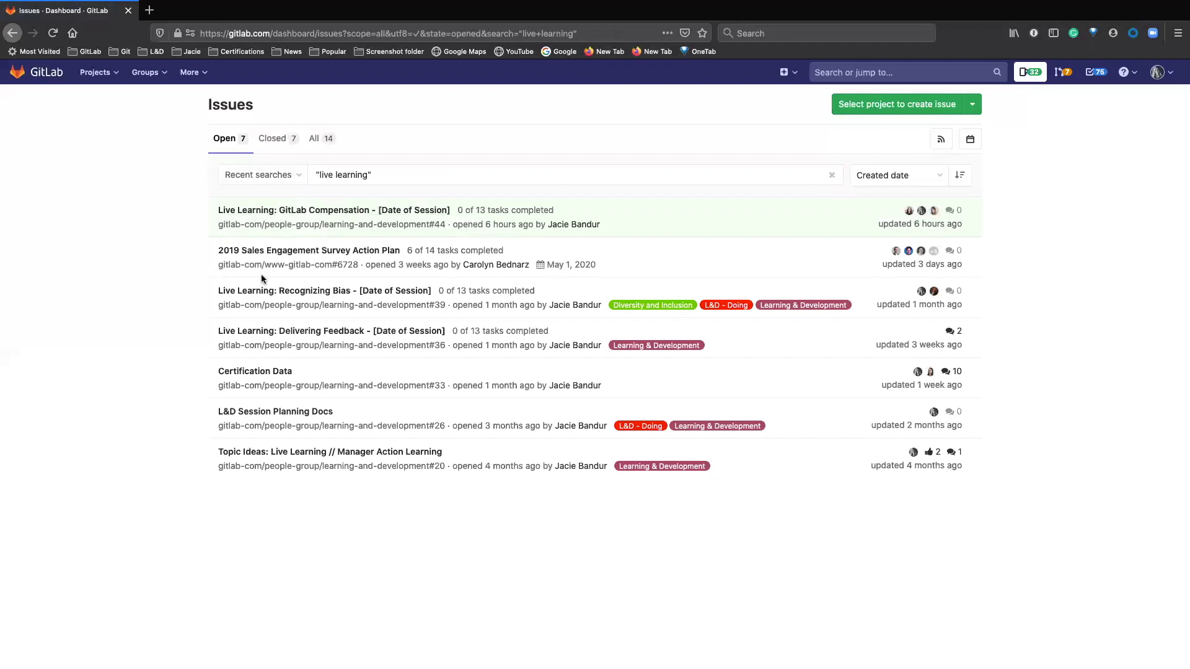
mouse_move(308, 250)
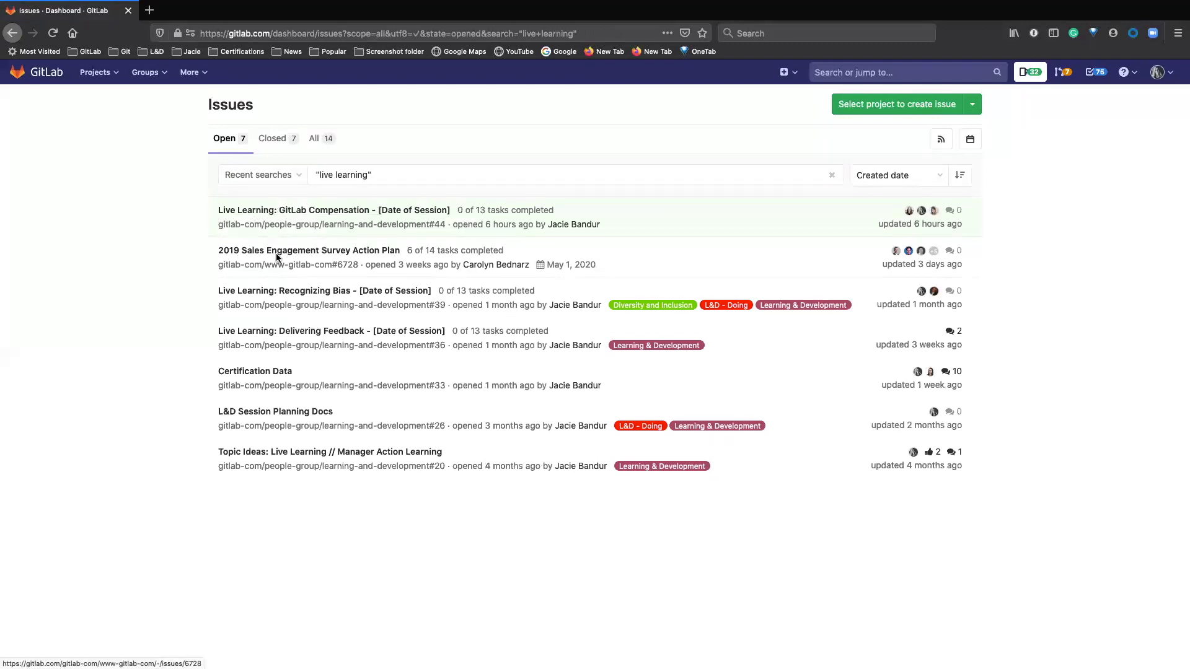
mouse_move(397, 256)
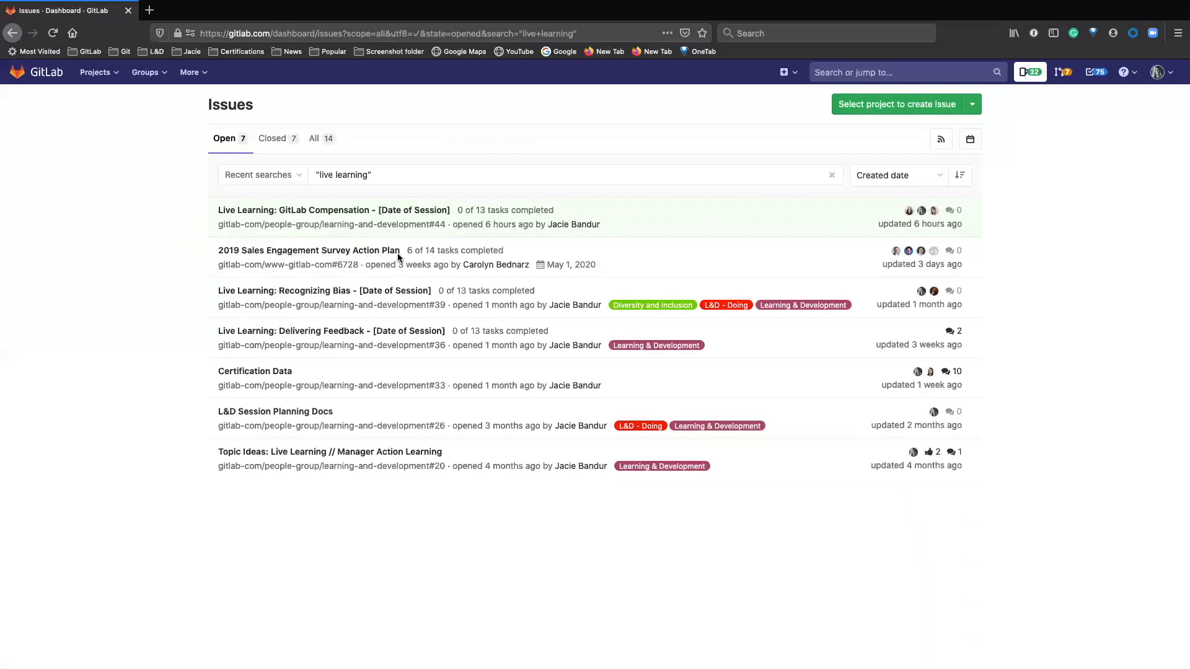
mouse_move(331, 331)
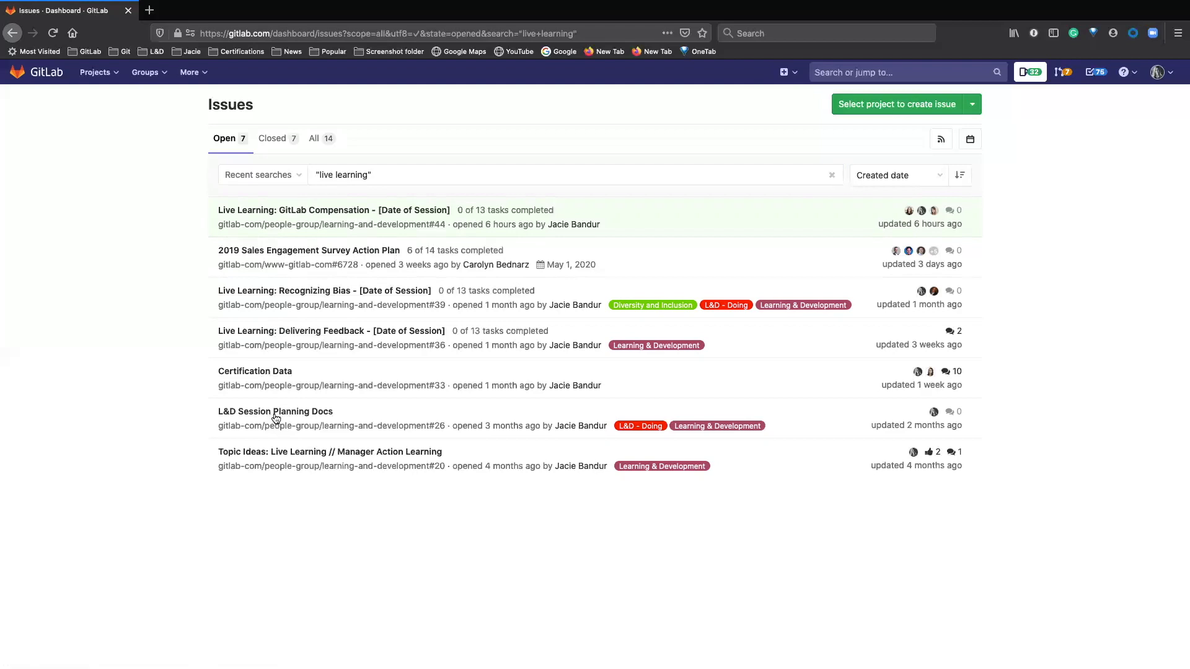
mouse_move(213, 374)
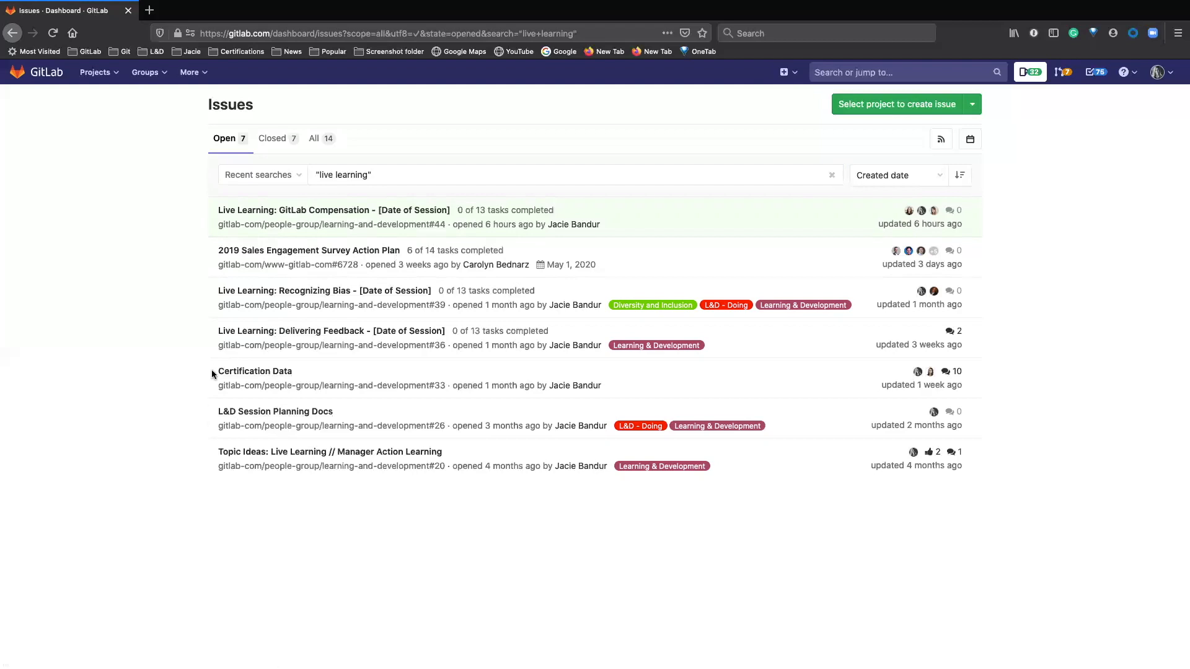
mouse_move(308, 392)
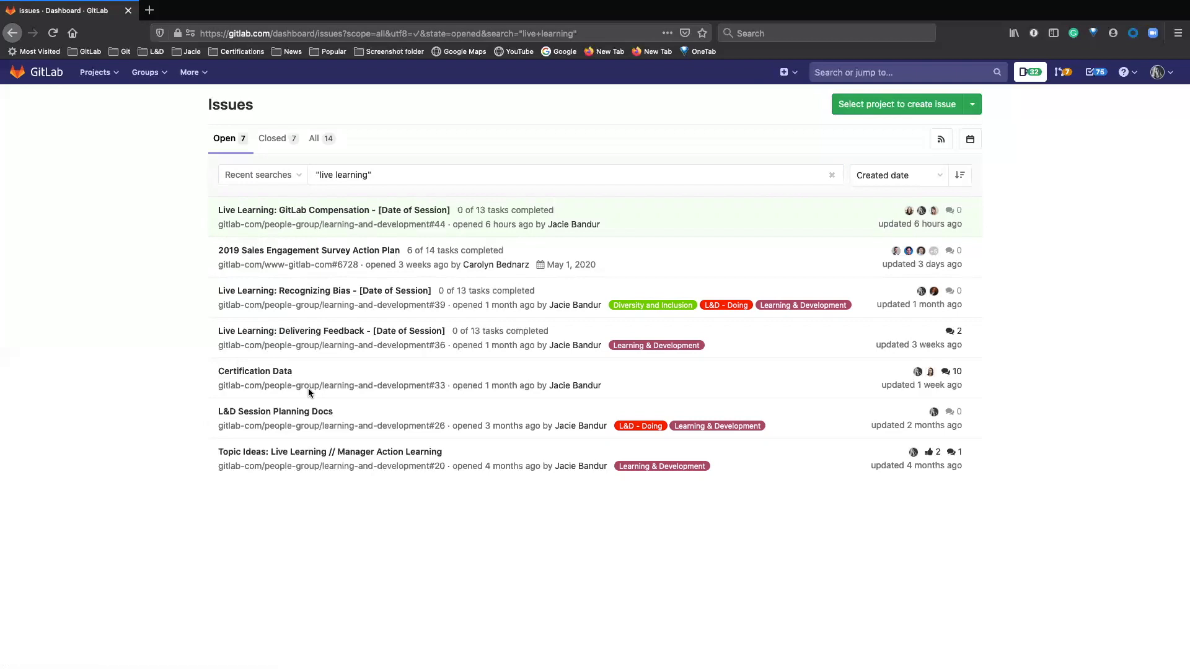
mouse_move(185, 374)
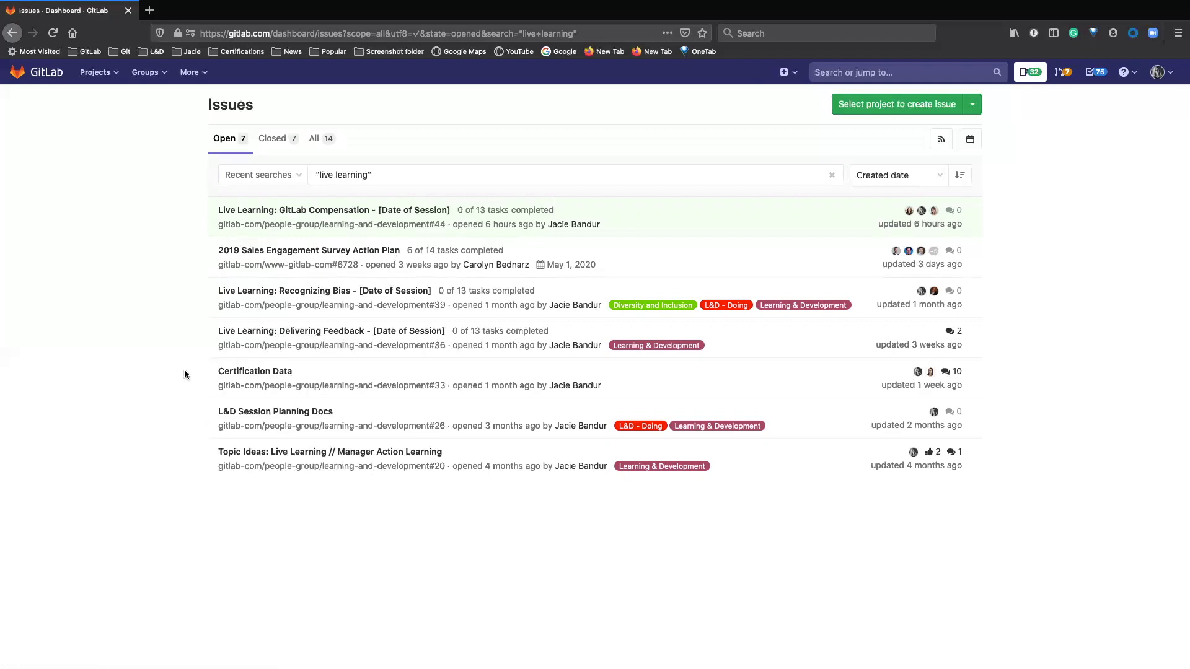
mouse_move(612, 622)
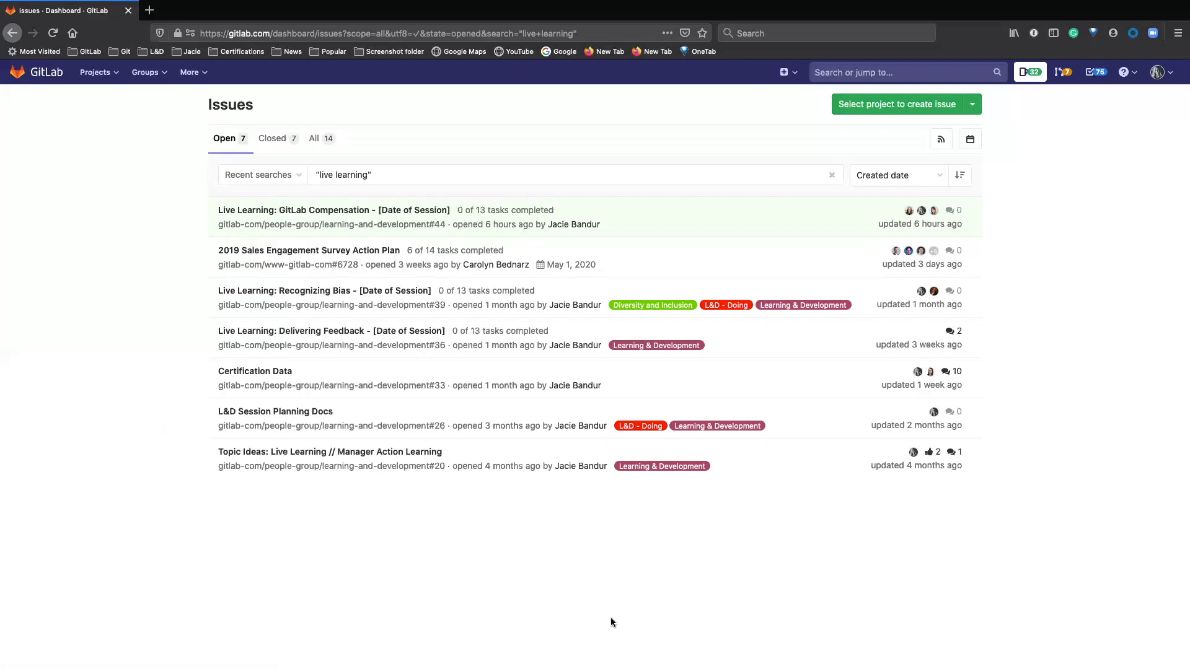
mouse_move(674, 233)
text(")
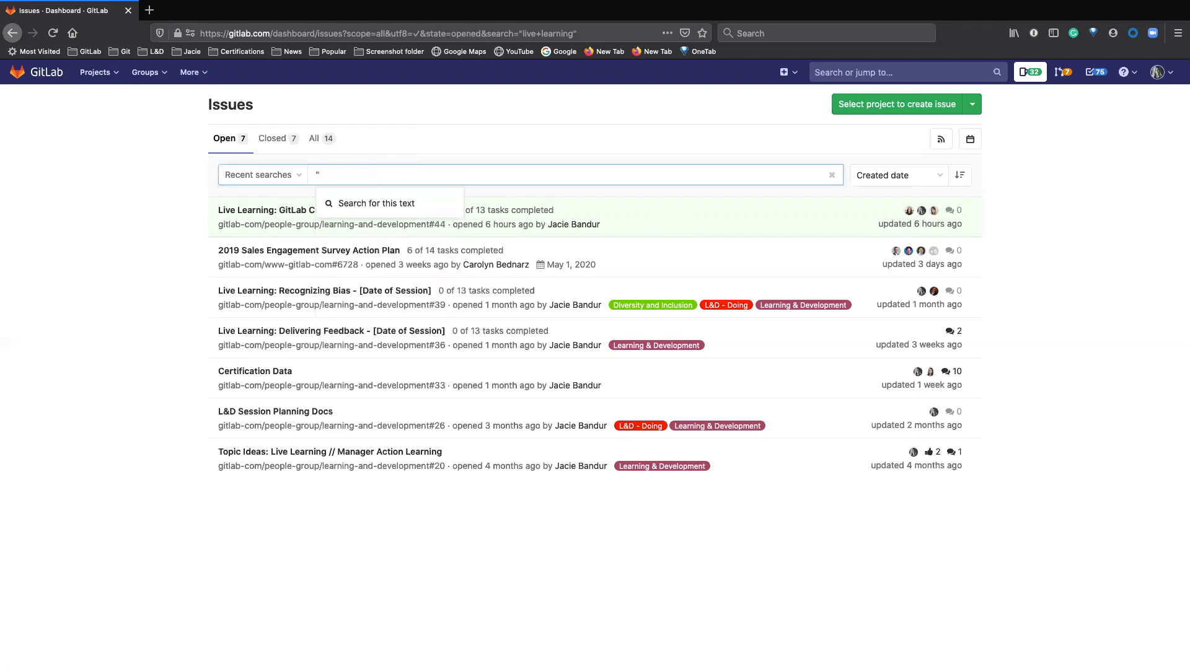
Step: Run an issue search for the exact phrase "remote social media team"
text(remote social media tea)
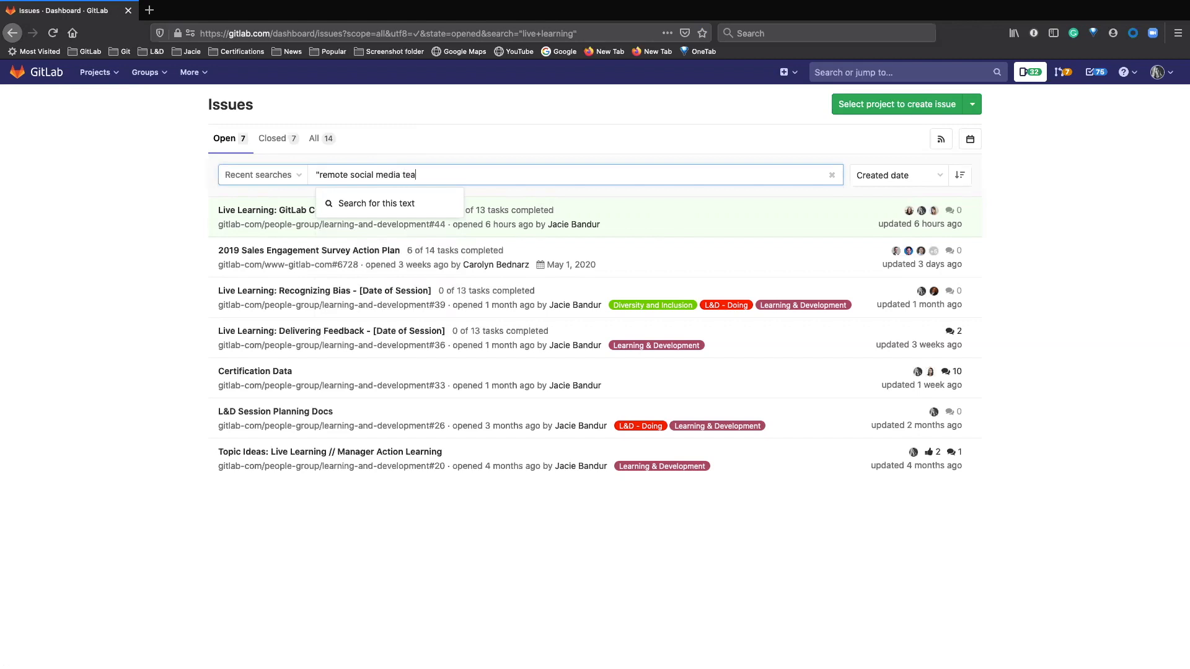
key(Enter)
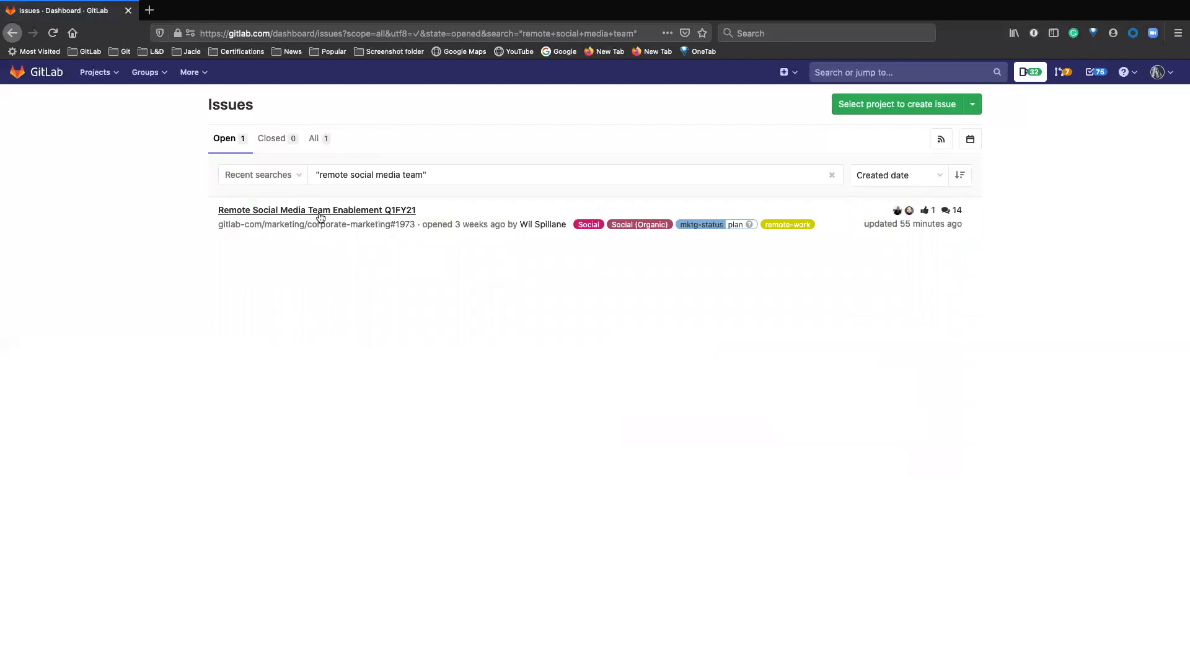
mouse_move(492, 254)
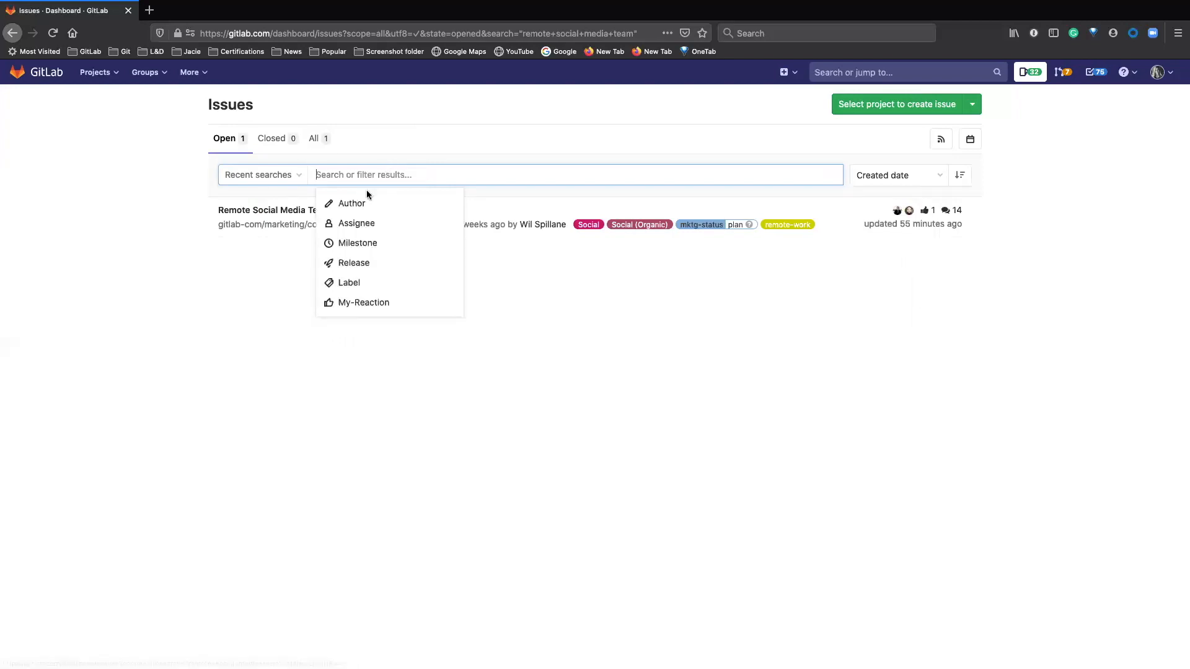
mouse_move(355, 232)
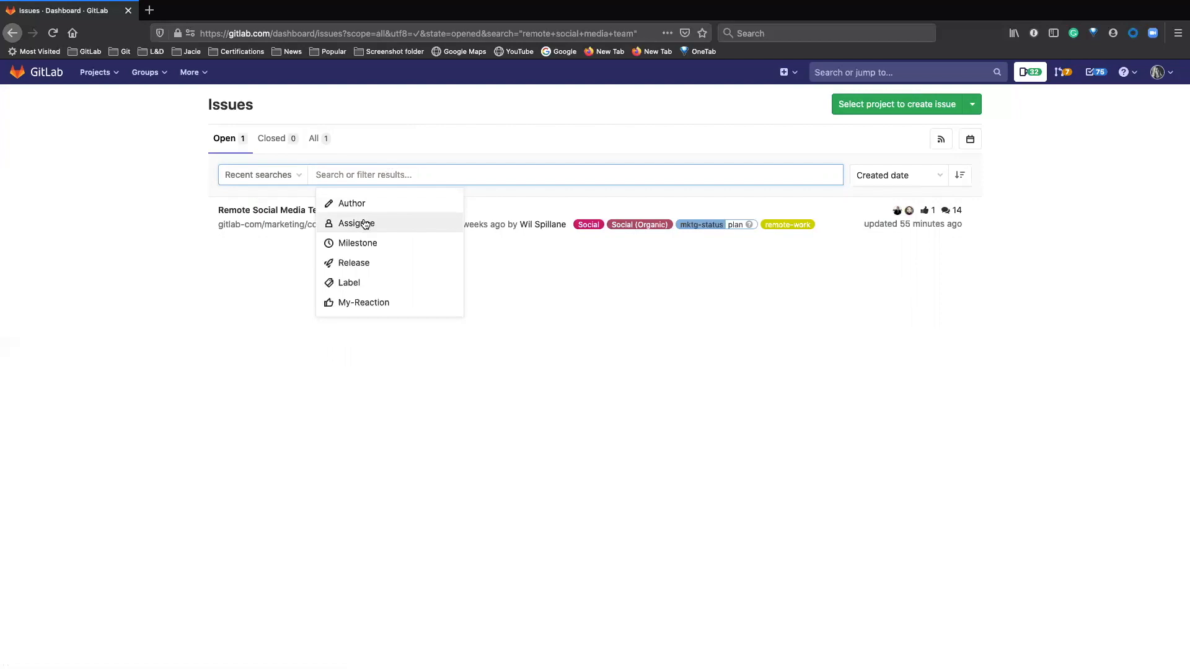
click(356, 222)
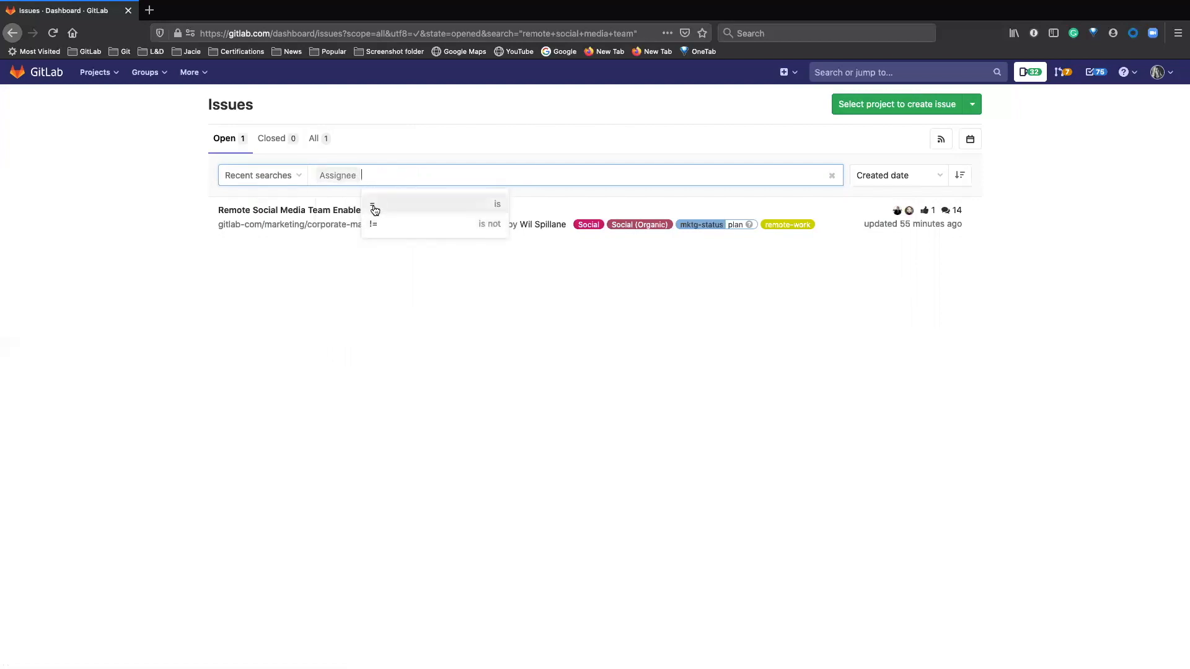
click(372, 203)
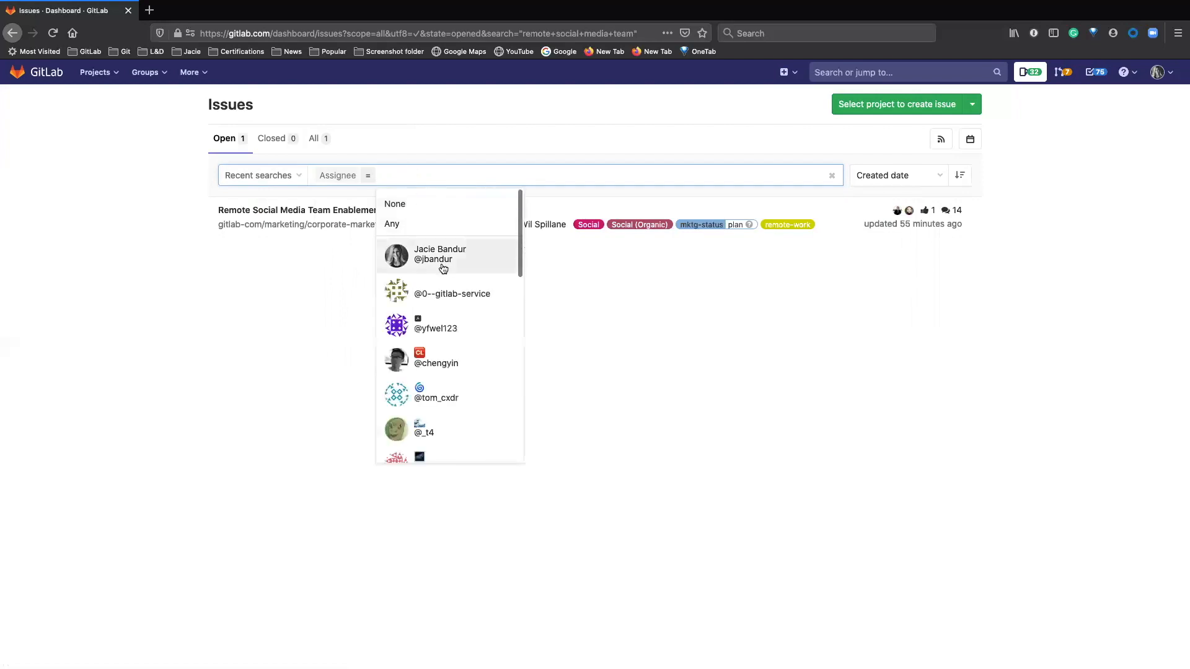
click(440, 254)
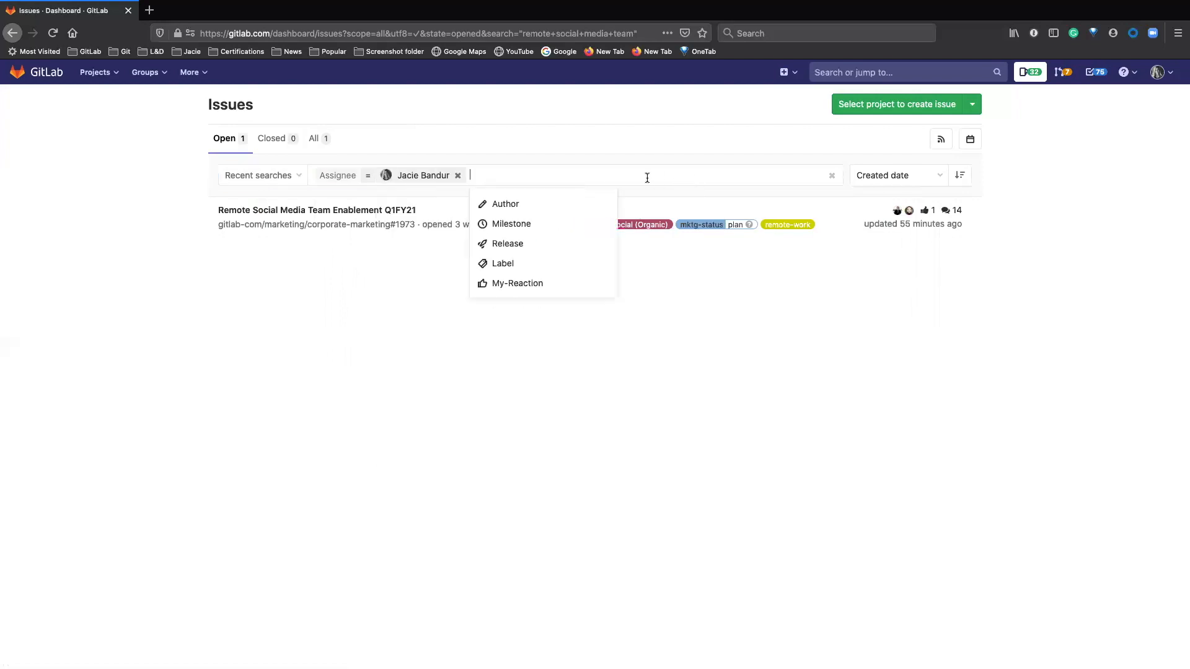
mouse_move(483, 172)
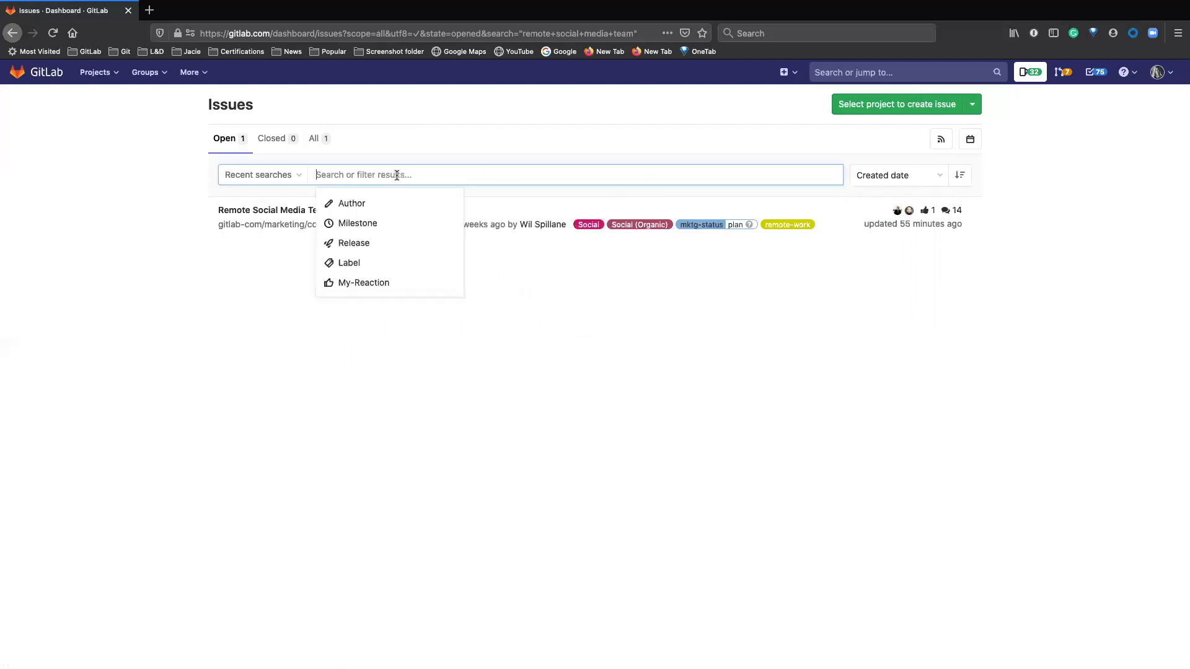
click(363, 283)
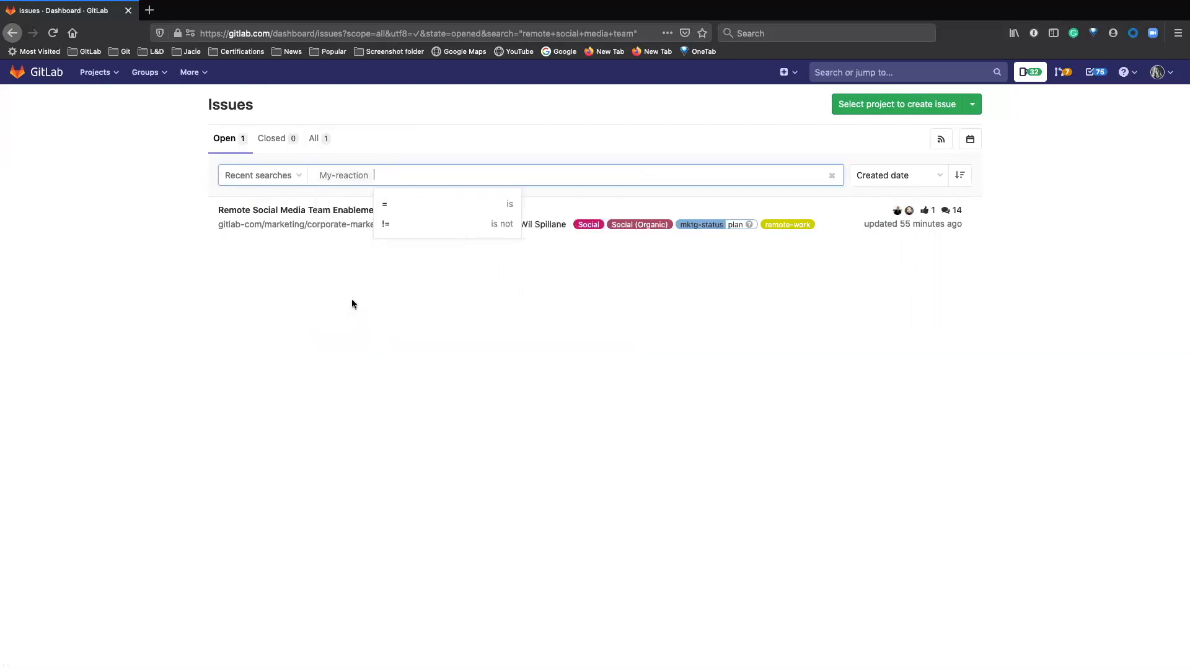
click(385, 204)
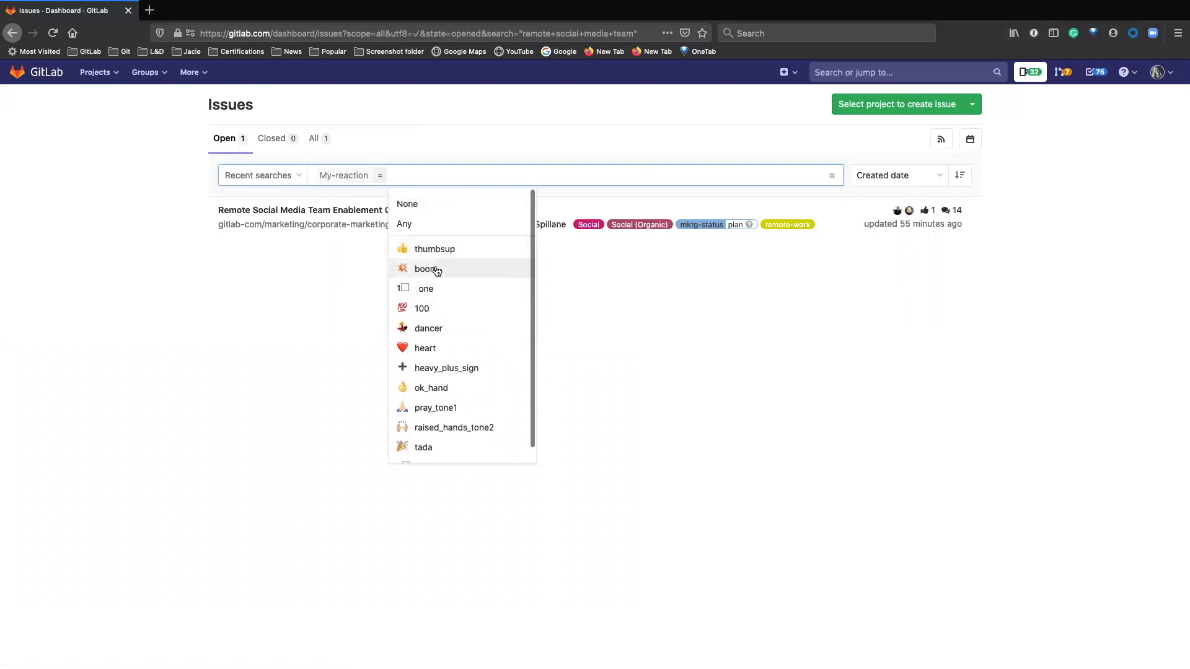
click(428, 269)
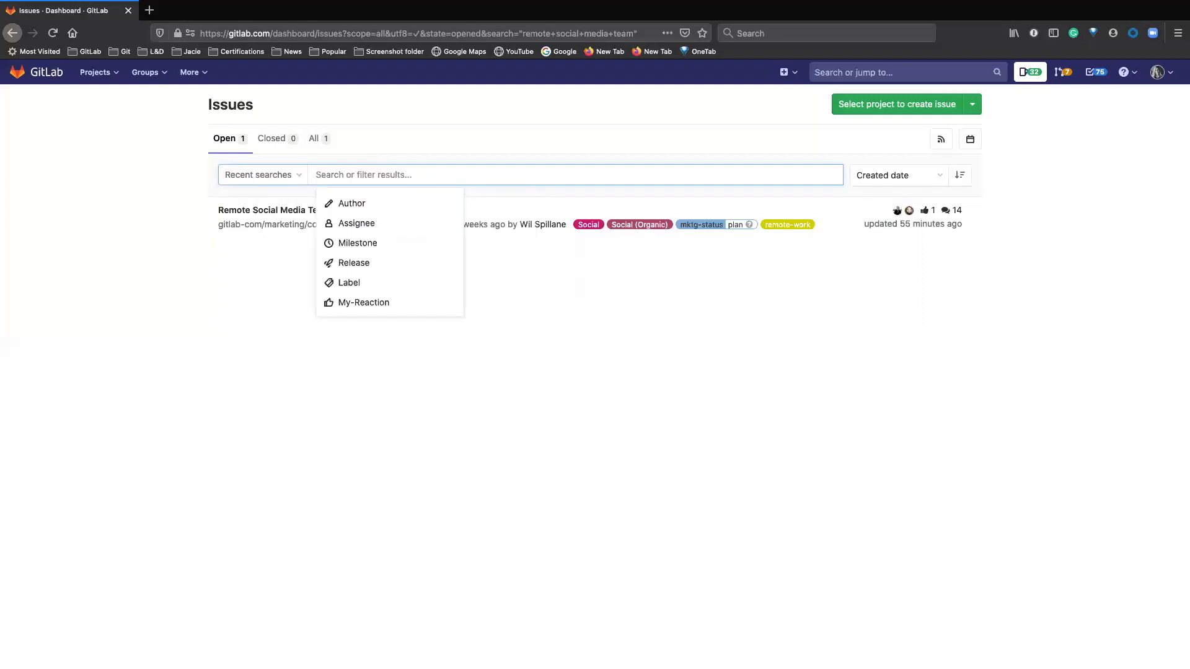
mouse_move(353, 263)
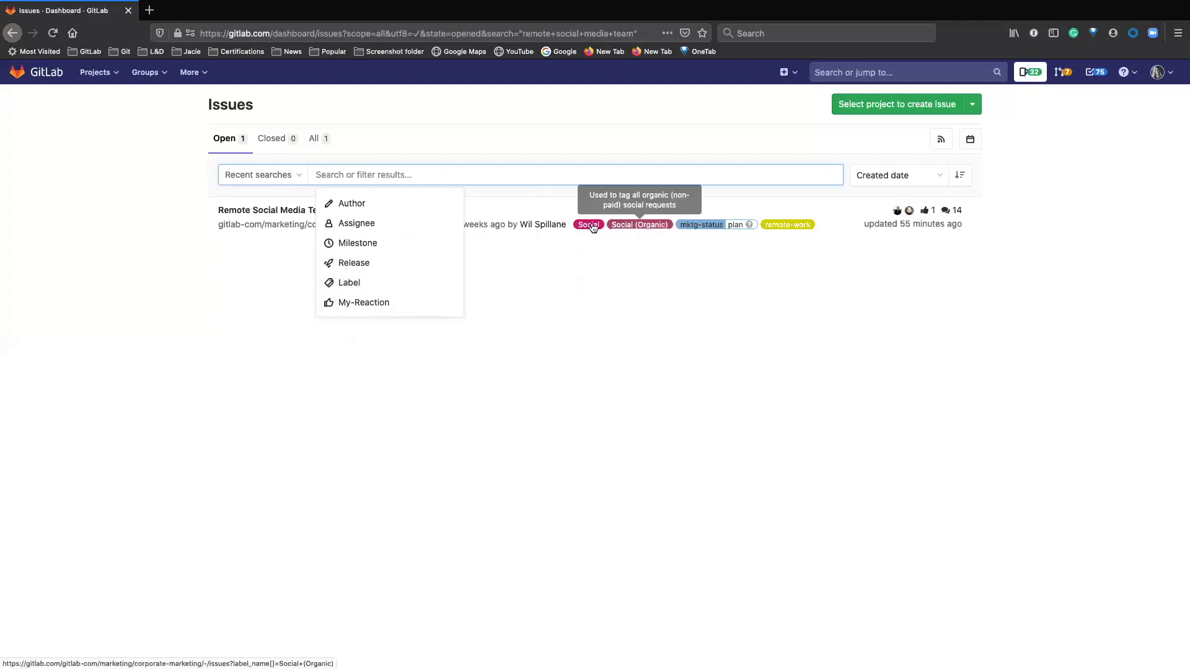
mouse_move(640, 227)
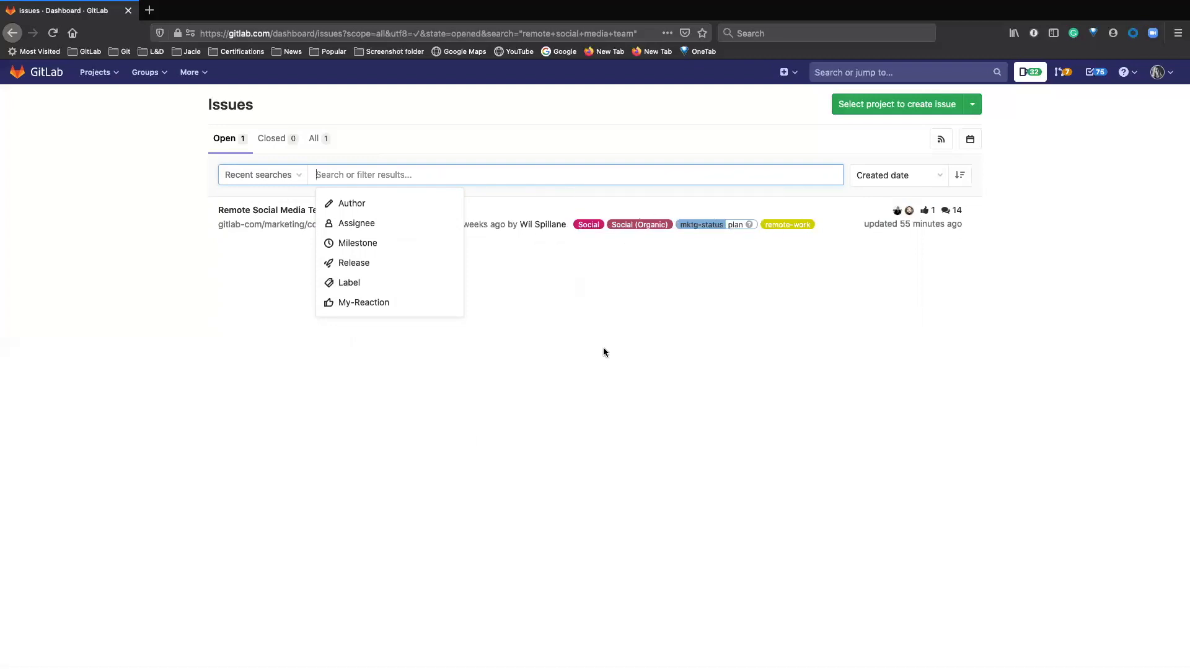
mouse_move(357, 242)
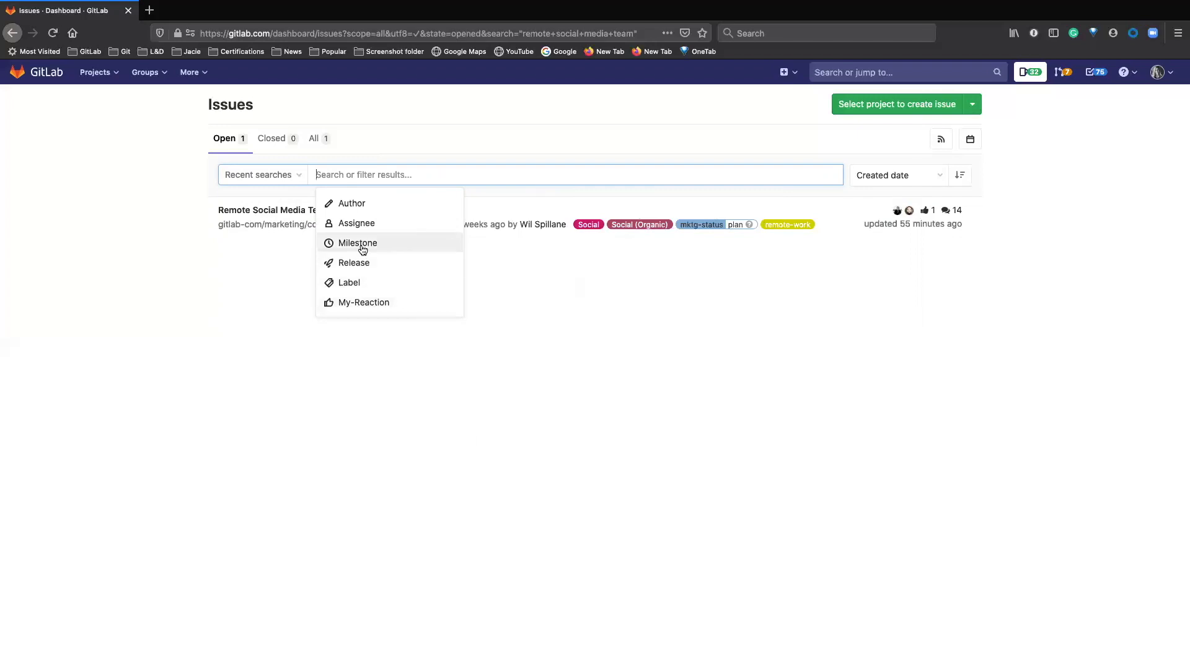
mouse_move(352, 203)
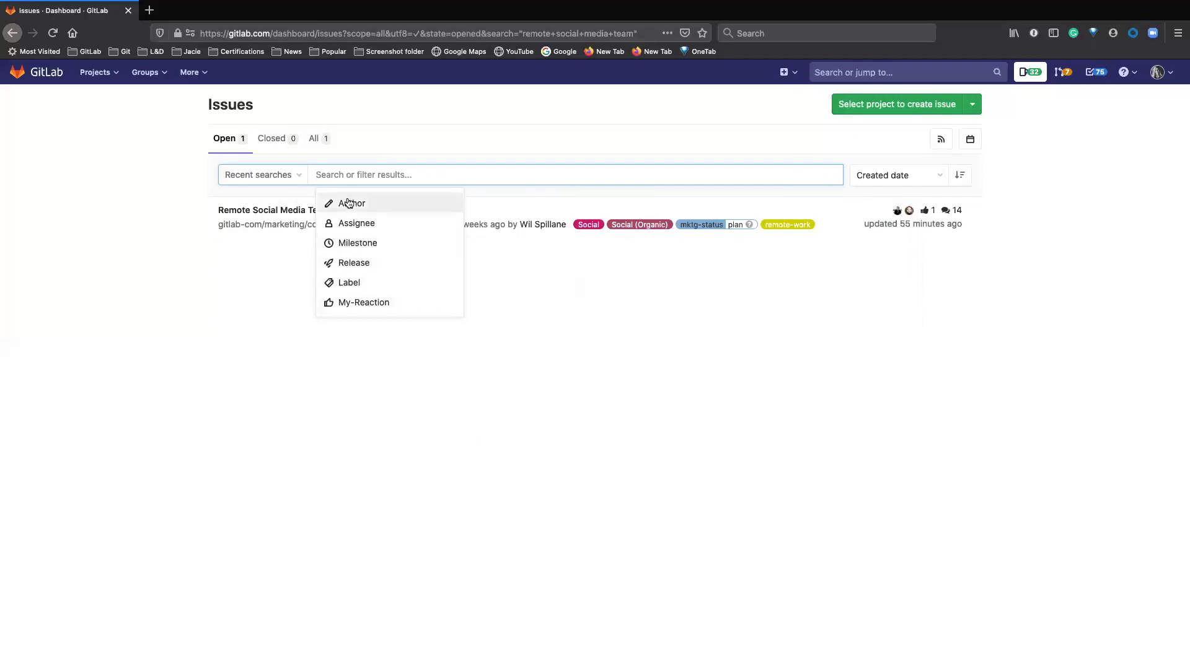
click(352, 202)
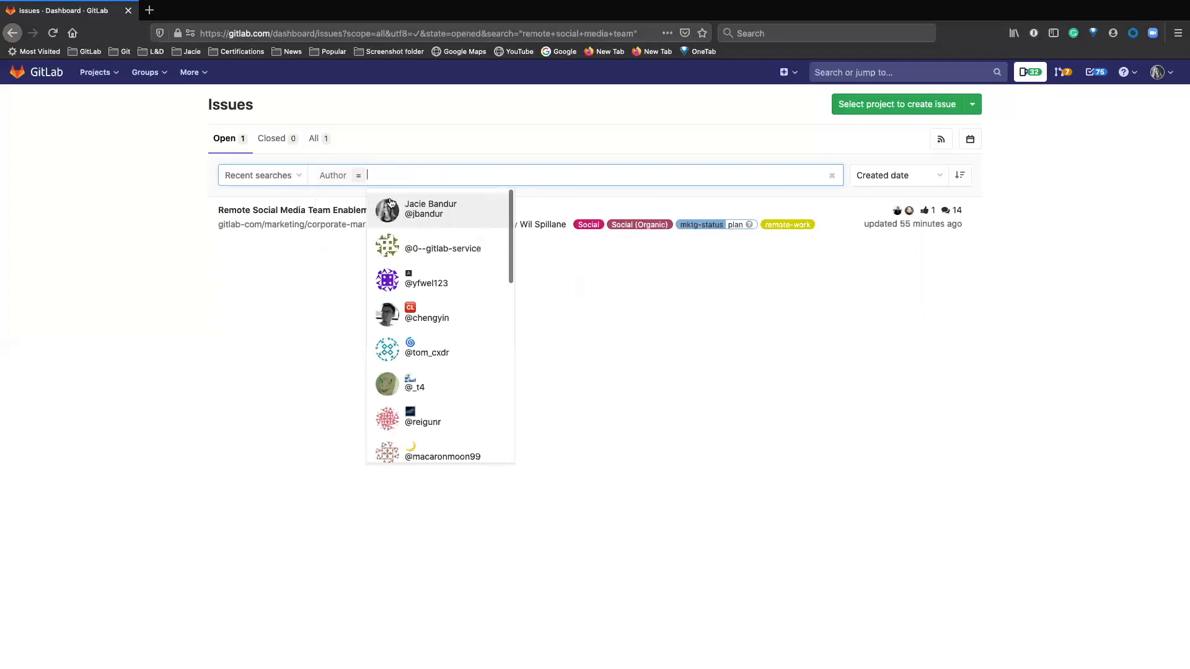
click(430, 209)
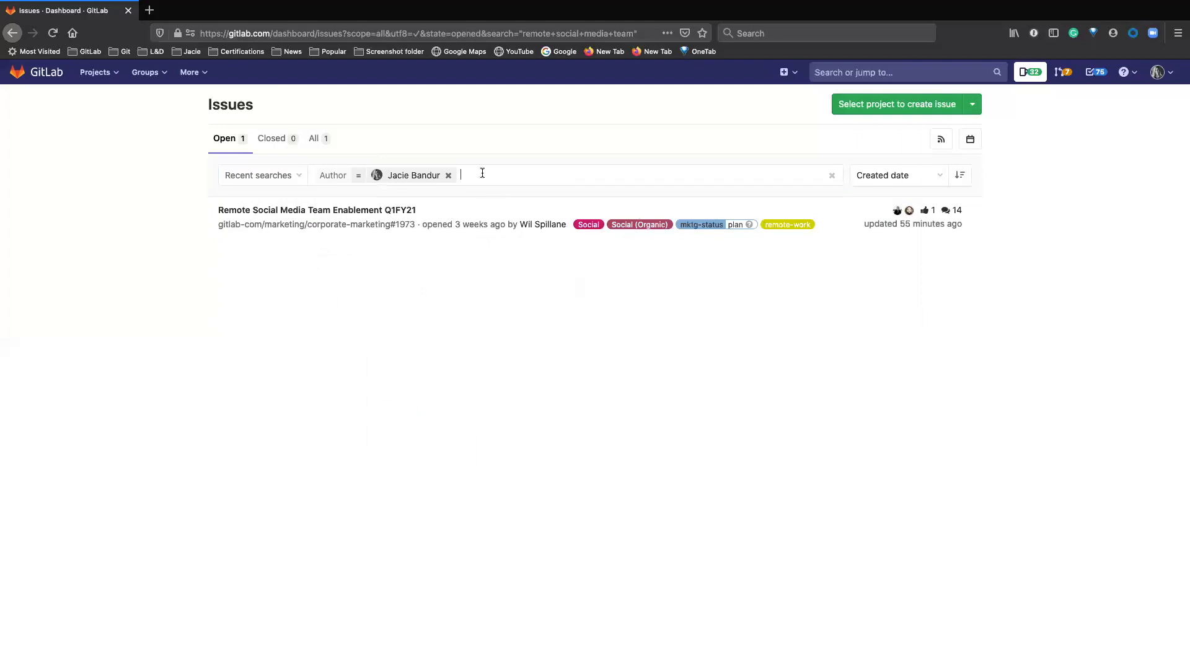
mouse_move(415, 162)
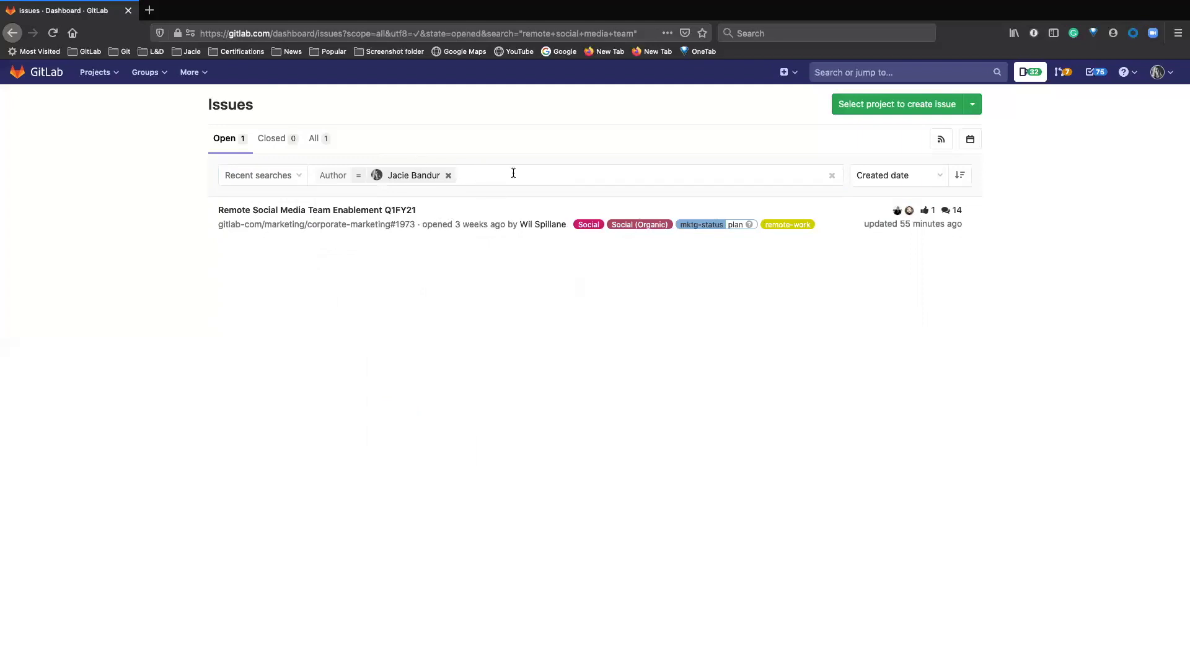
click(513, 175)
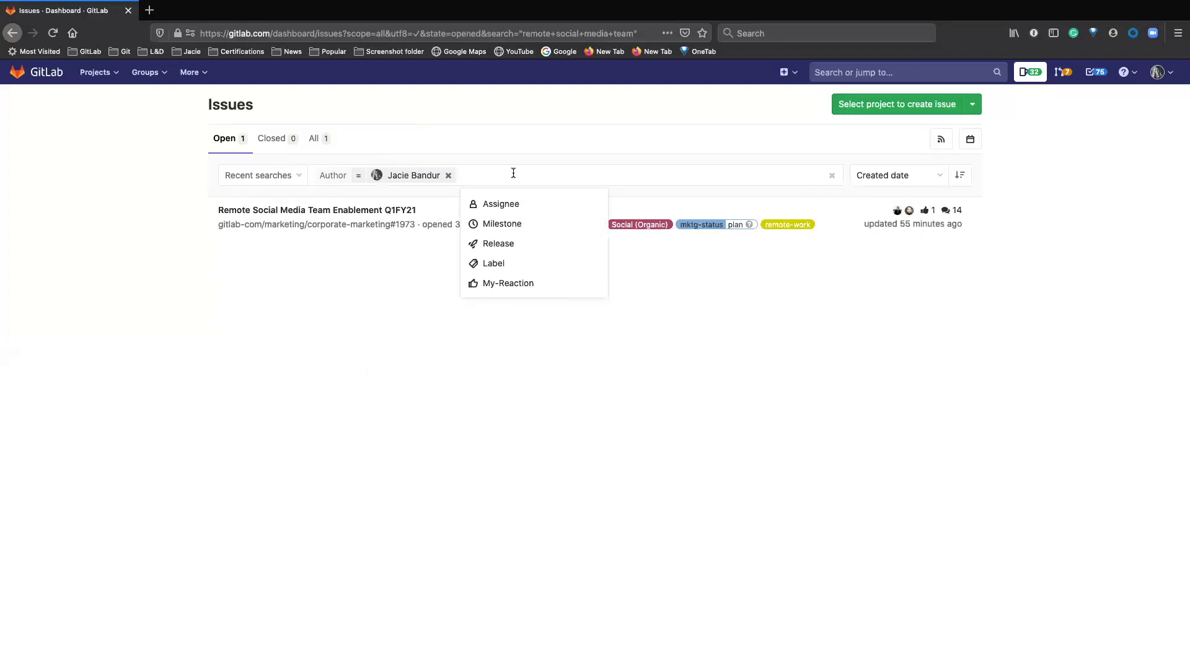
mouse_move(466, 171)
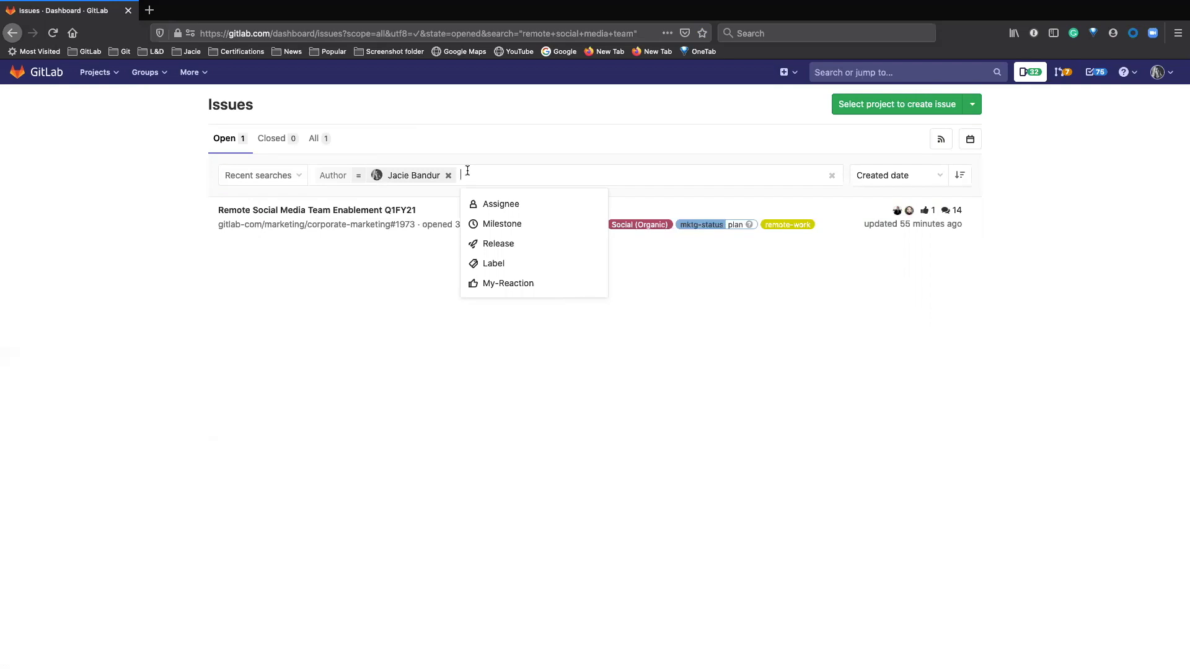
mouse_move(516, 187)
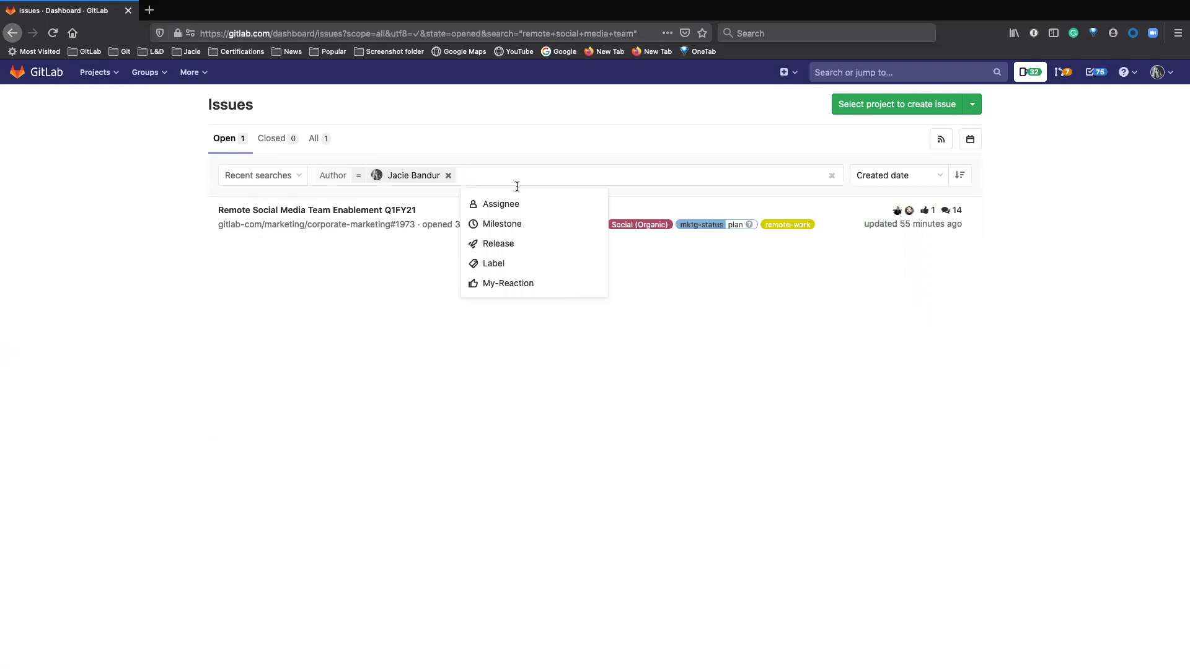
mouse_move(952, 621)
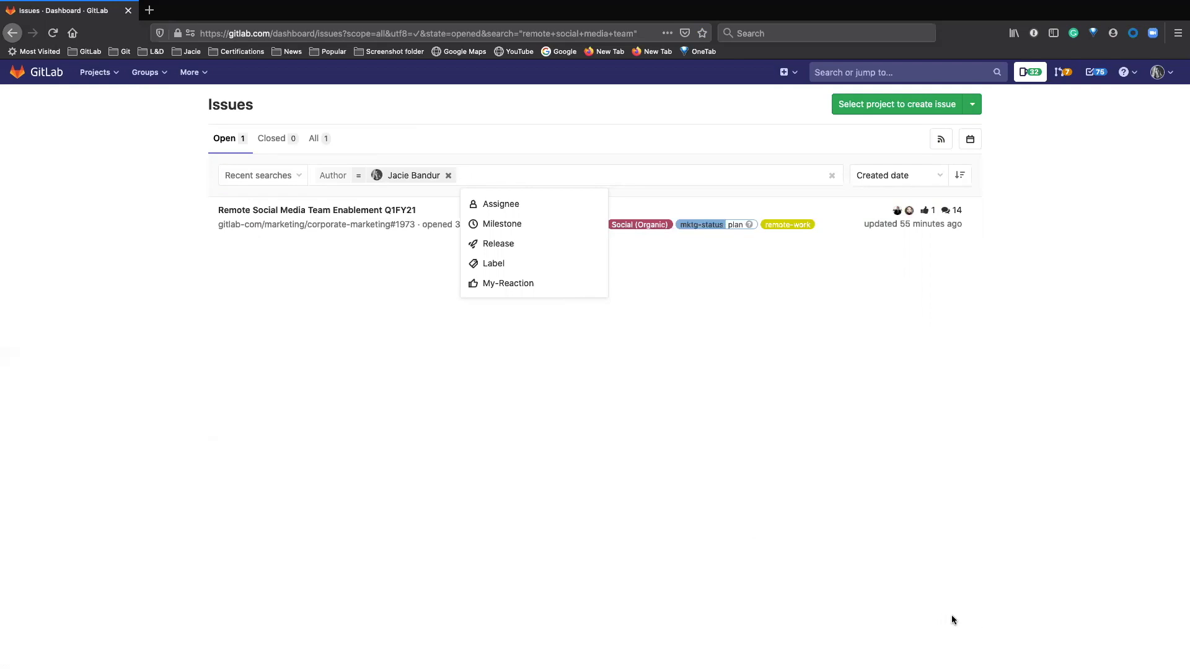